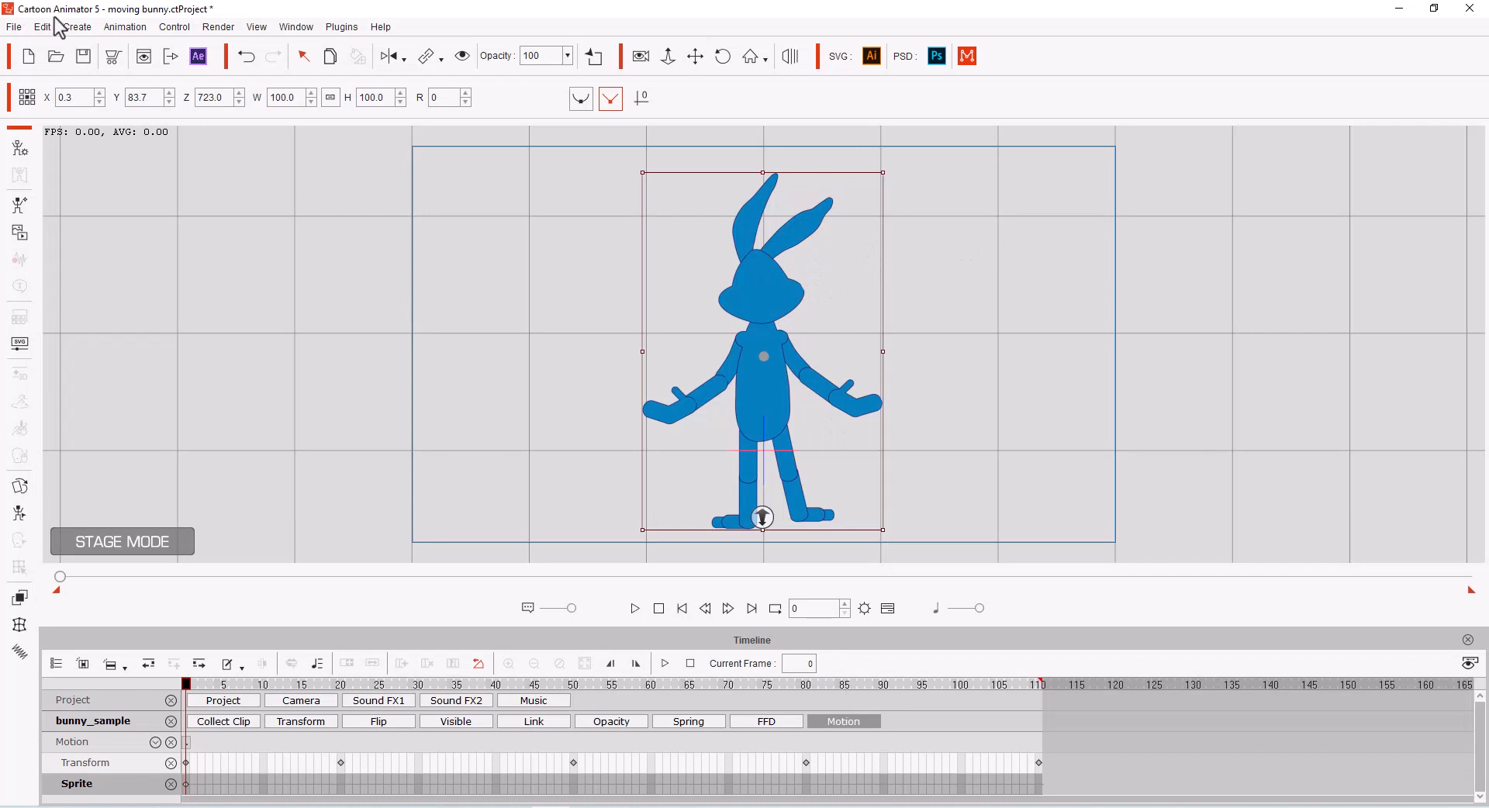
Open Create > Character to show the character template and file options
click(113, 57)
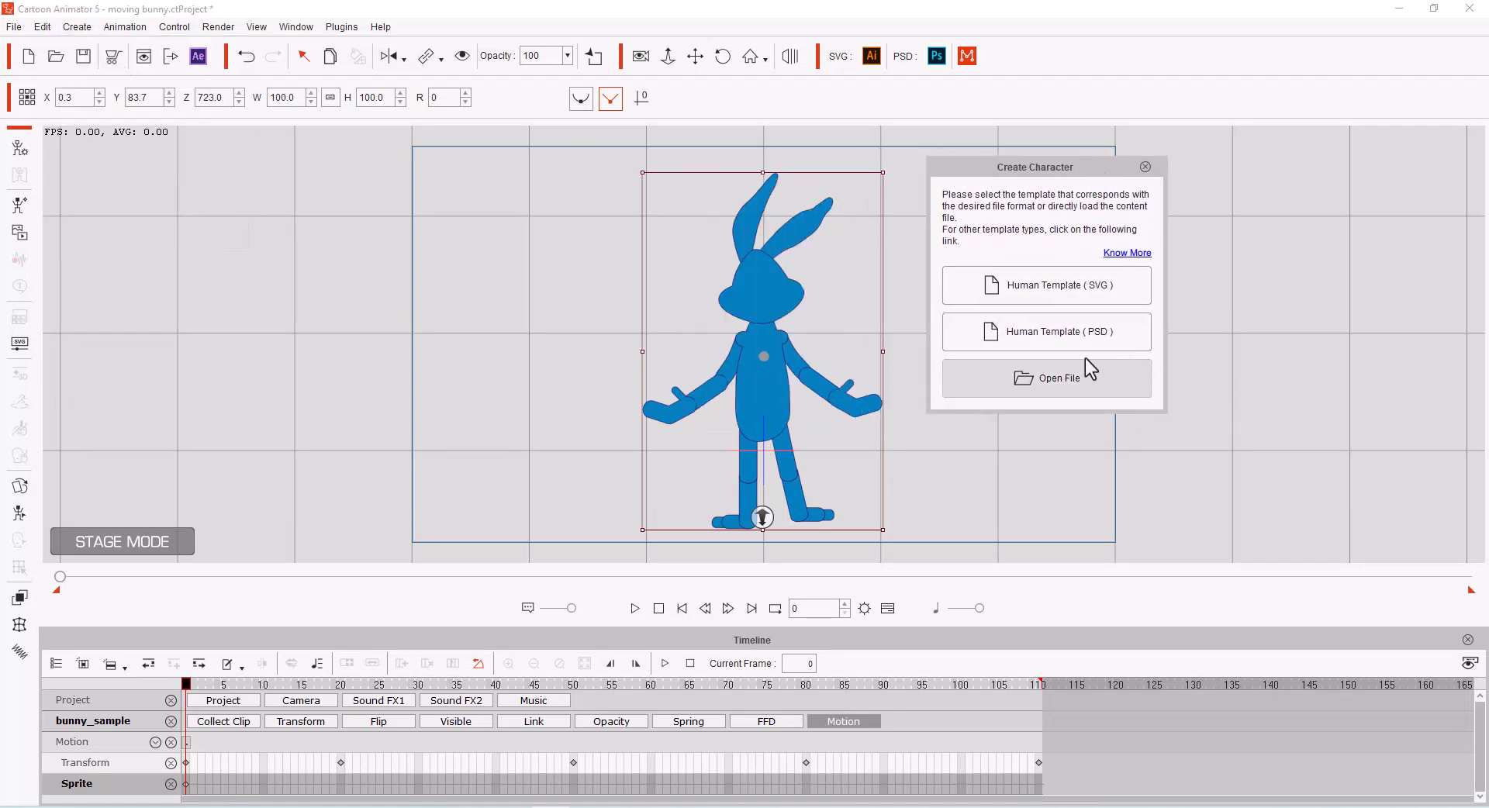
mouse_move(1076, 332)
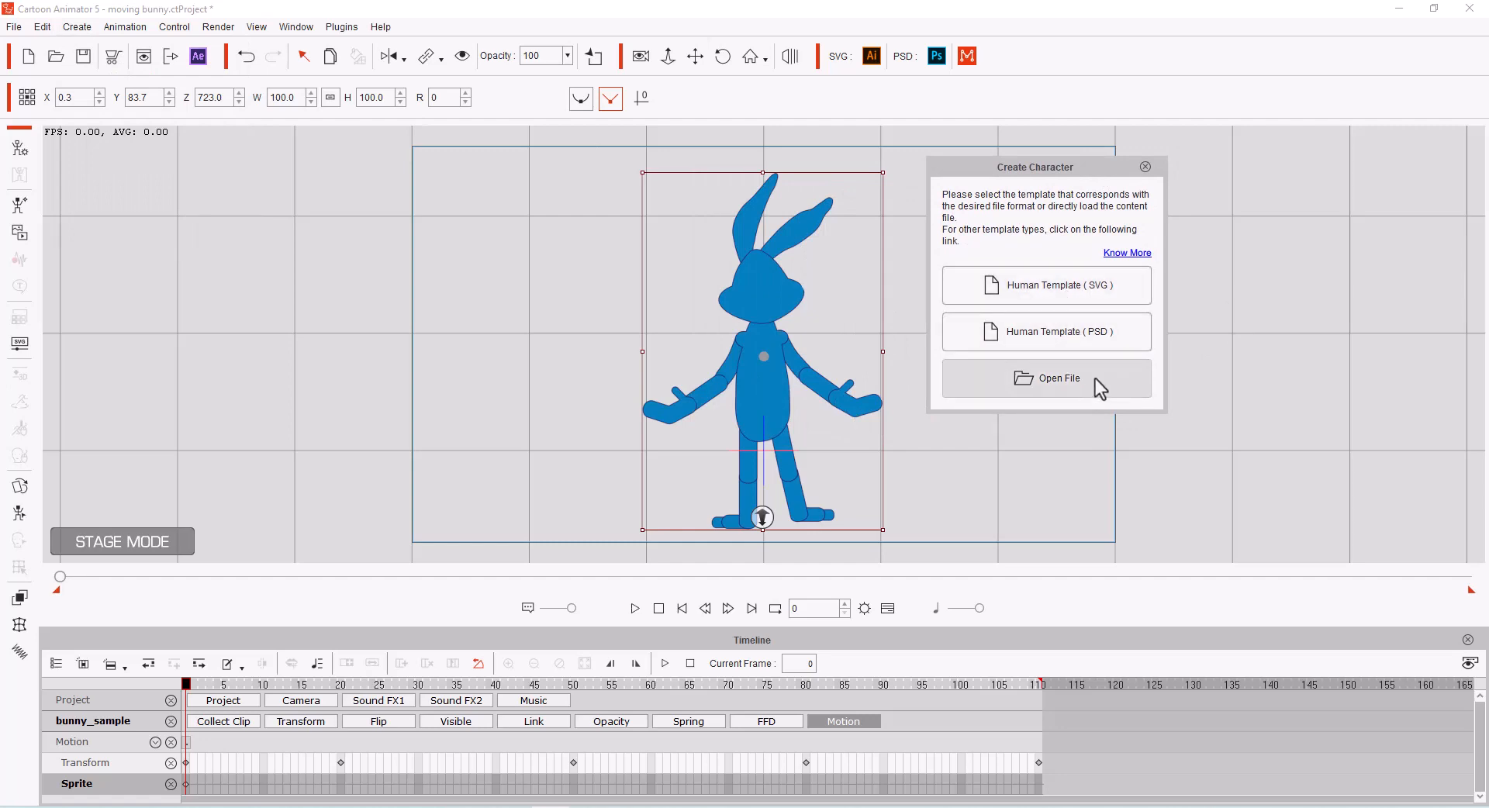
click(1047, 379)
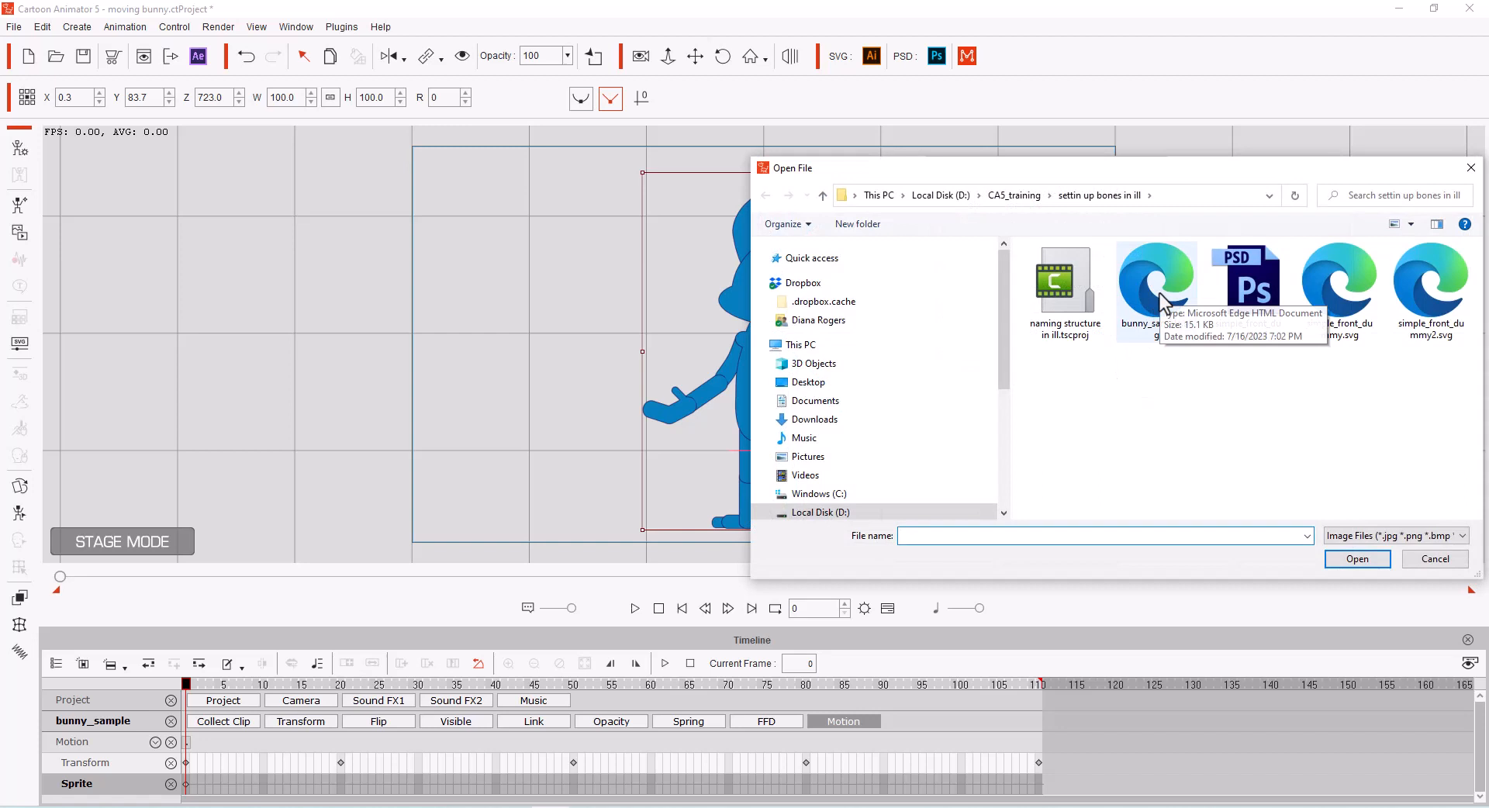
mouse_move(1358, 559)
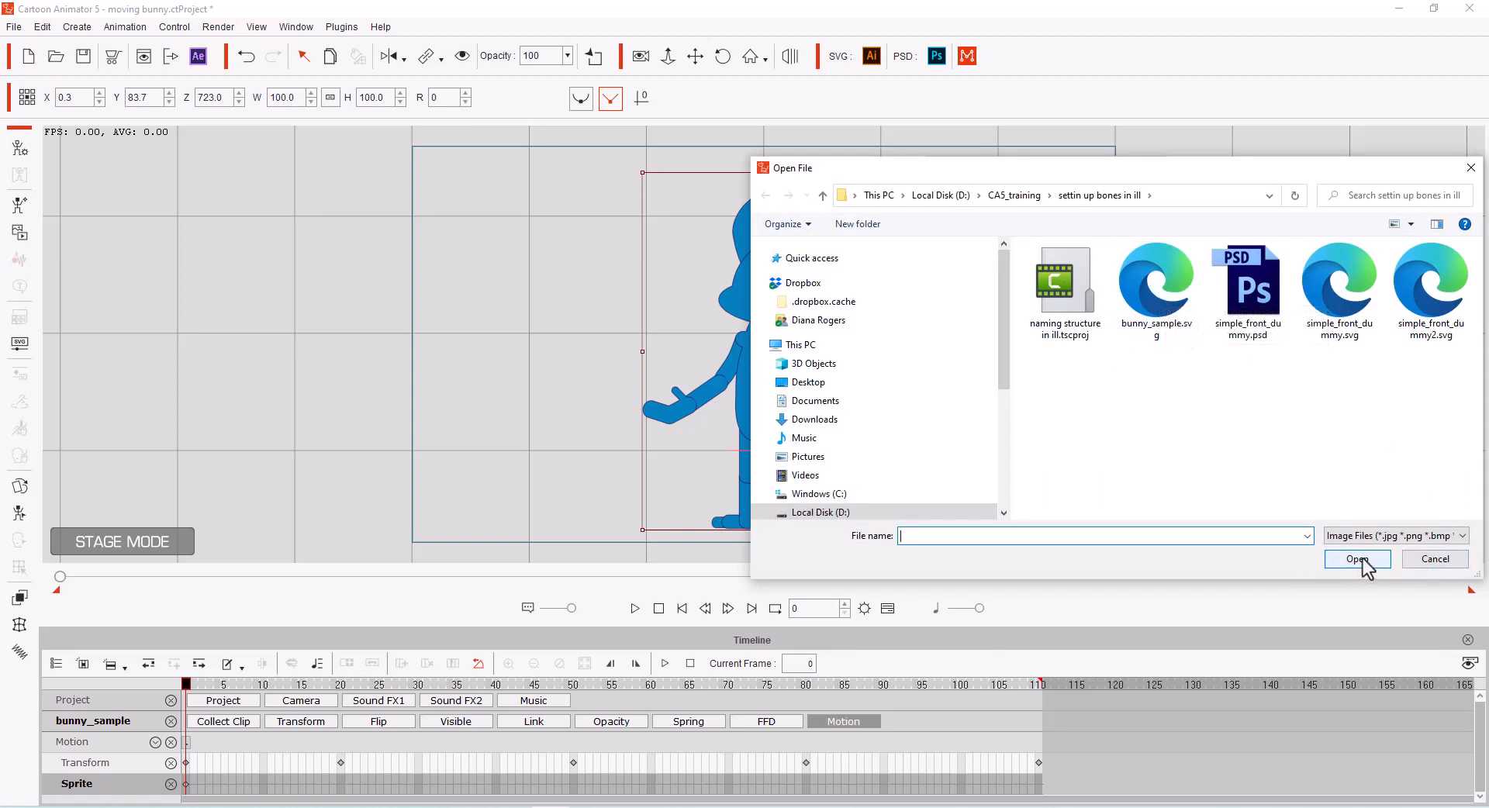
click(1357, 559)
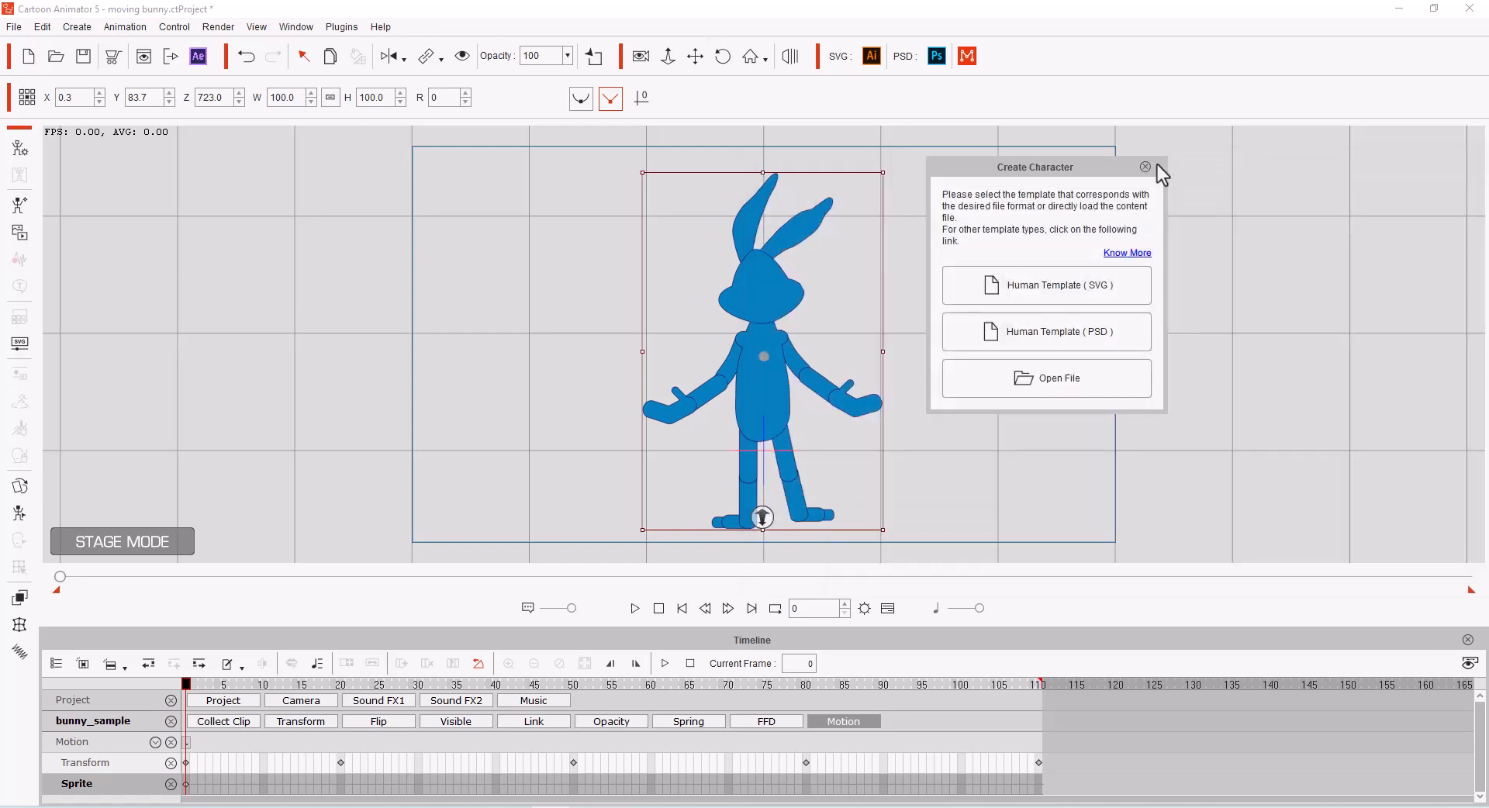
Dismiss the Create Character dialog without adding a new character
click(1145, 166)
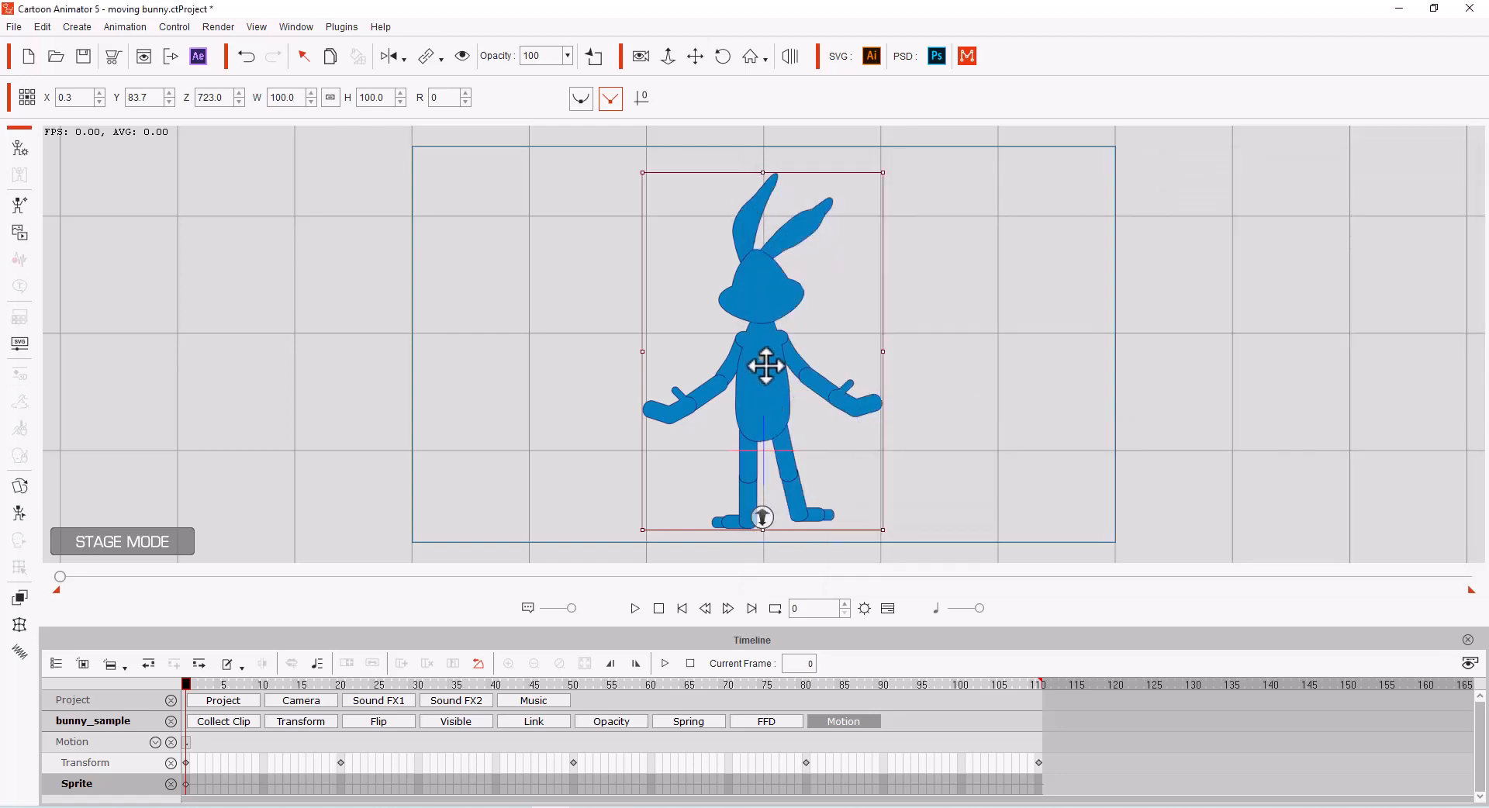
mouse_move(990, 731)
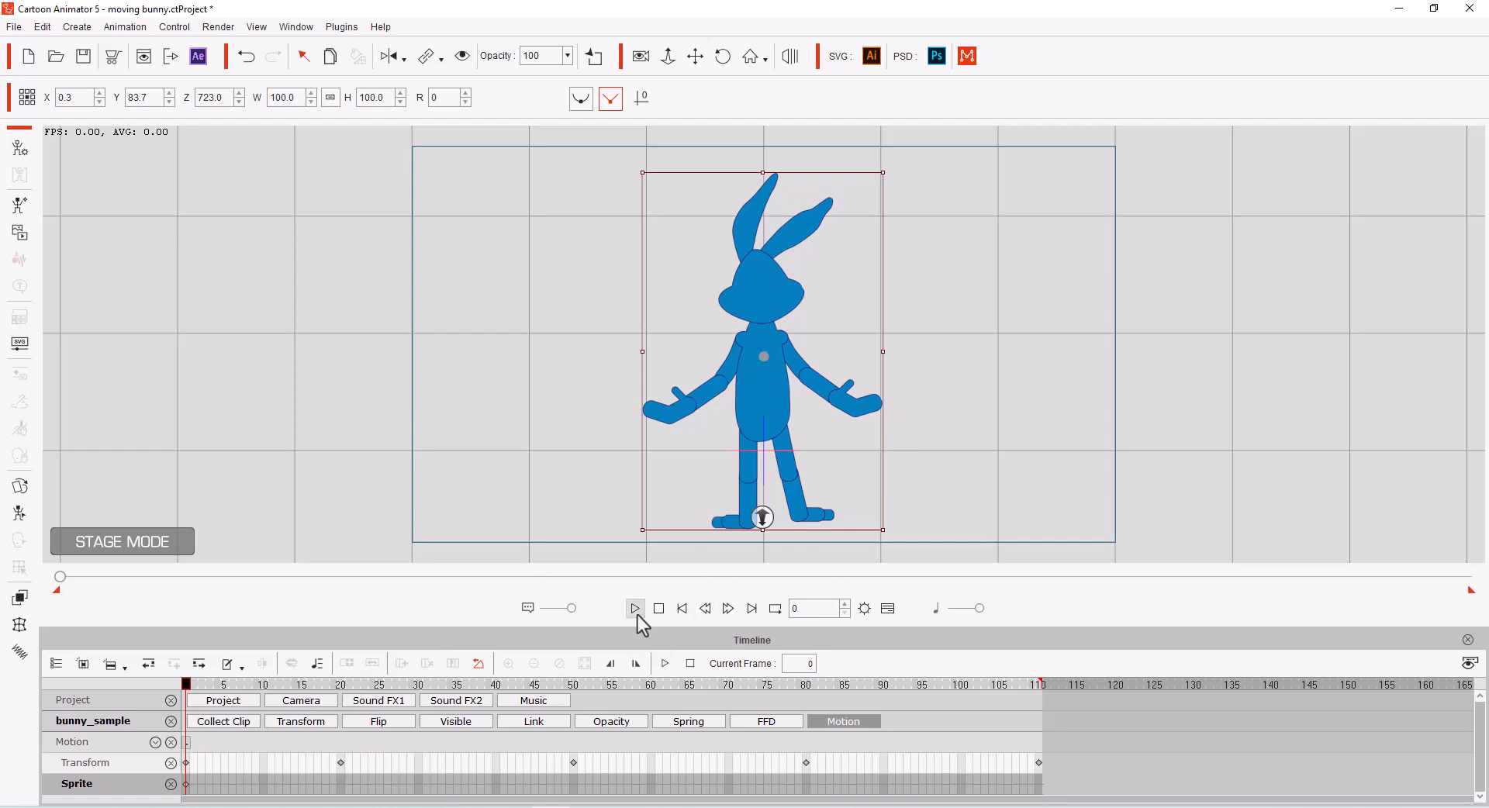
Preview the bunny's dance animation with the Play button under the stage
click(635, 608)
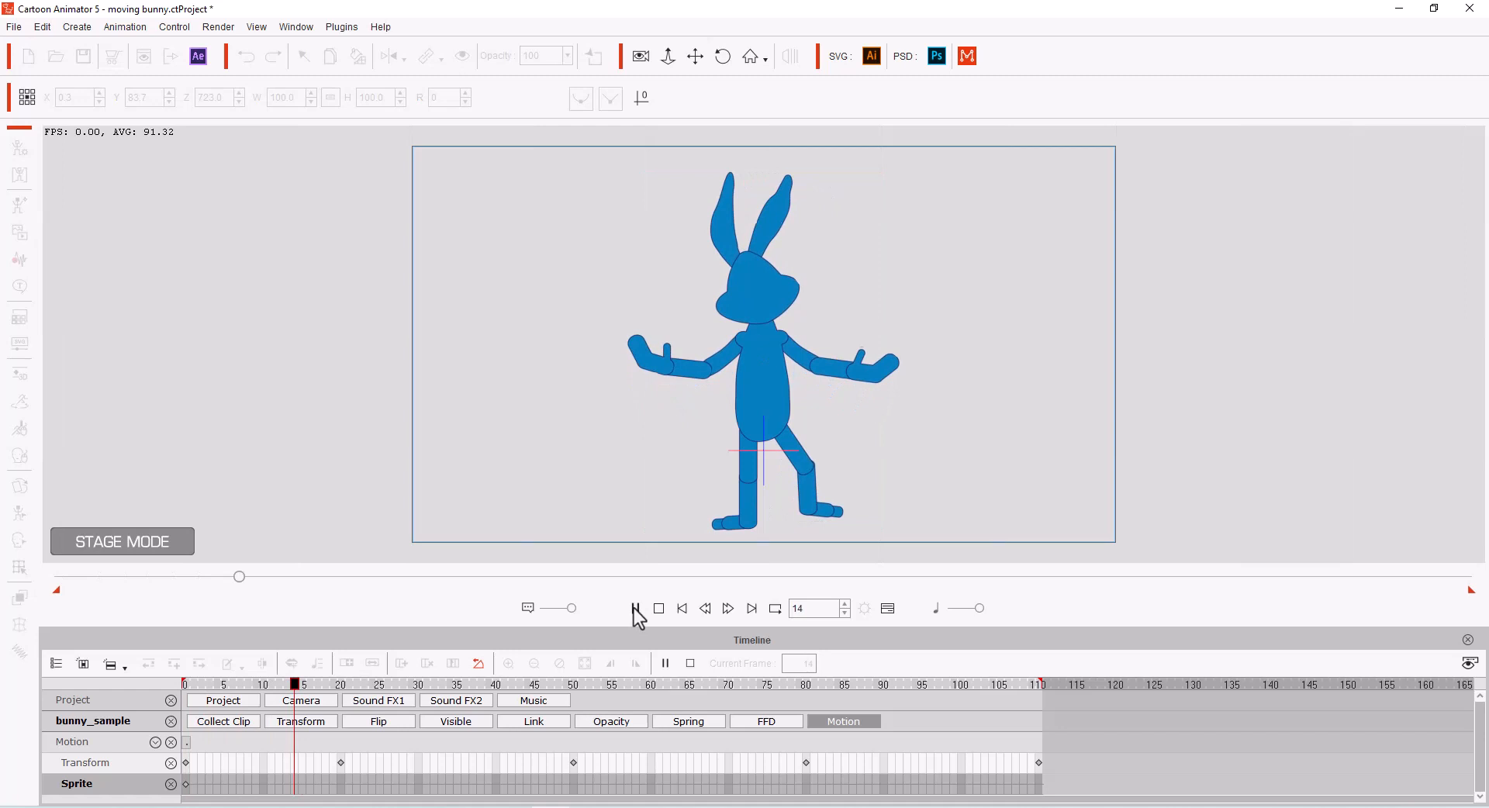
click(635, 609)
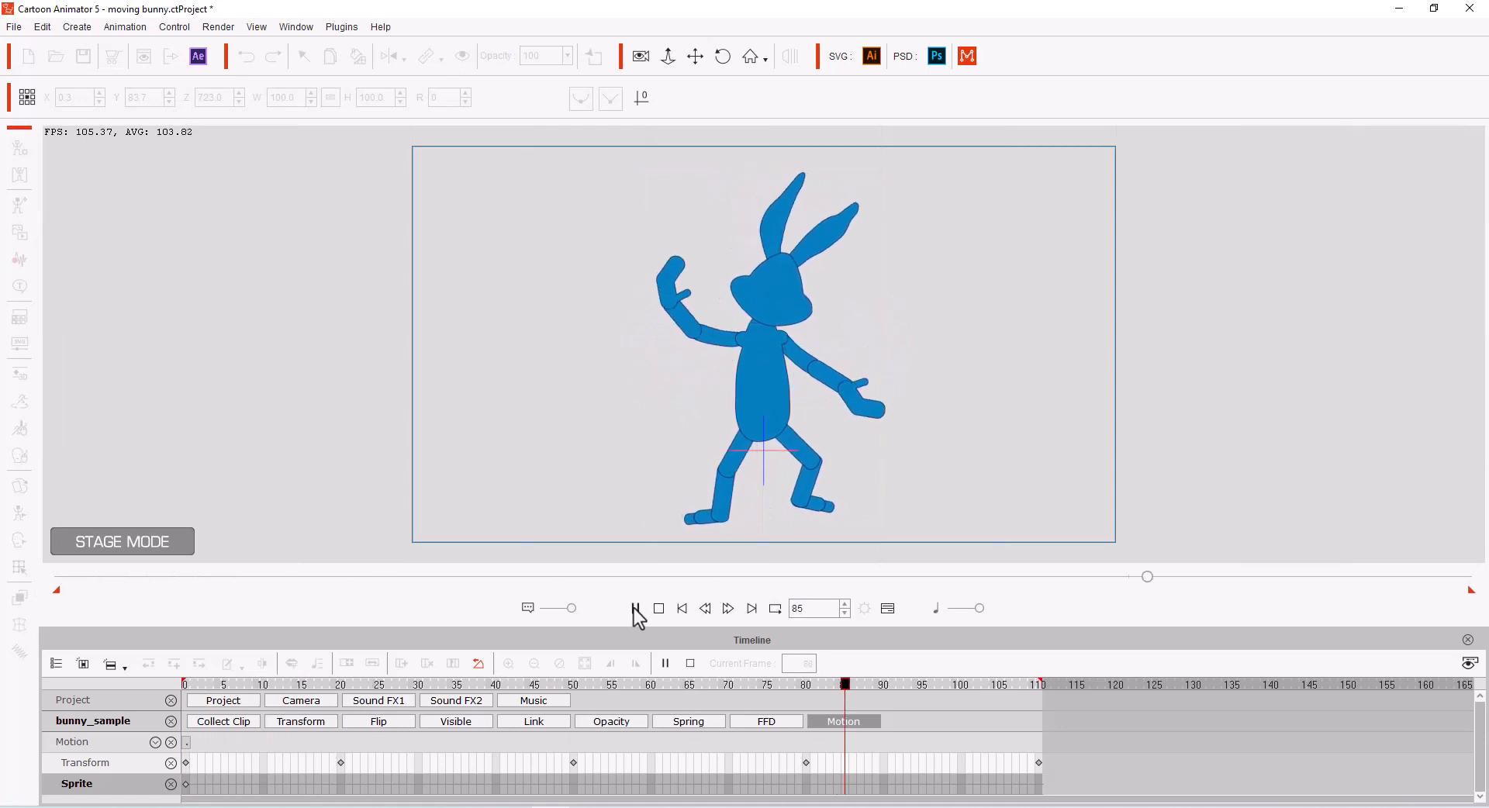
click(635, 609)
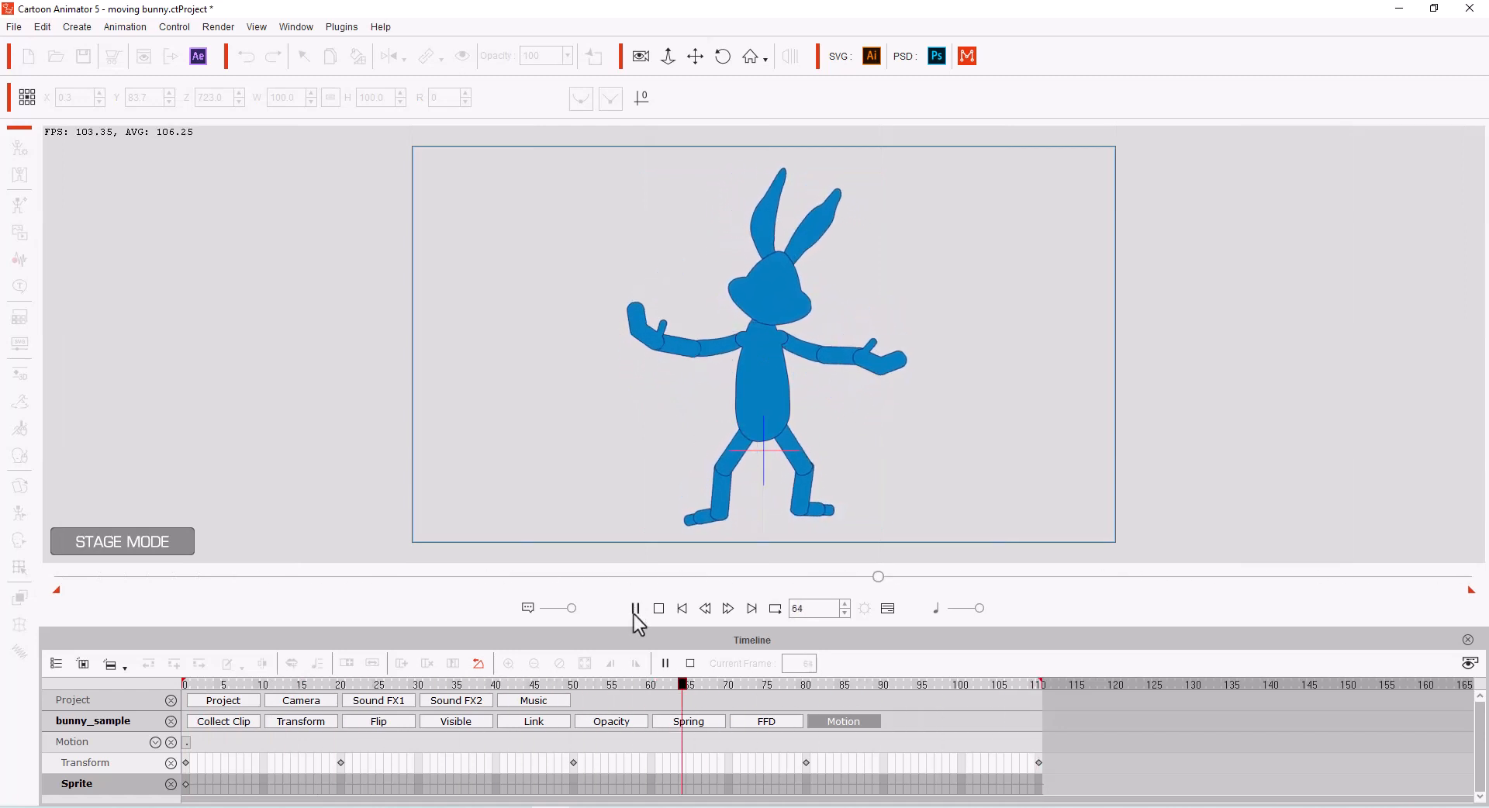
click(635, 609)
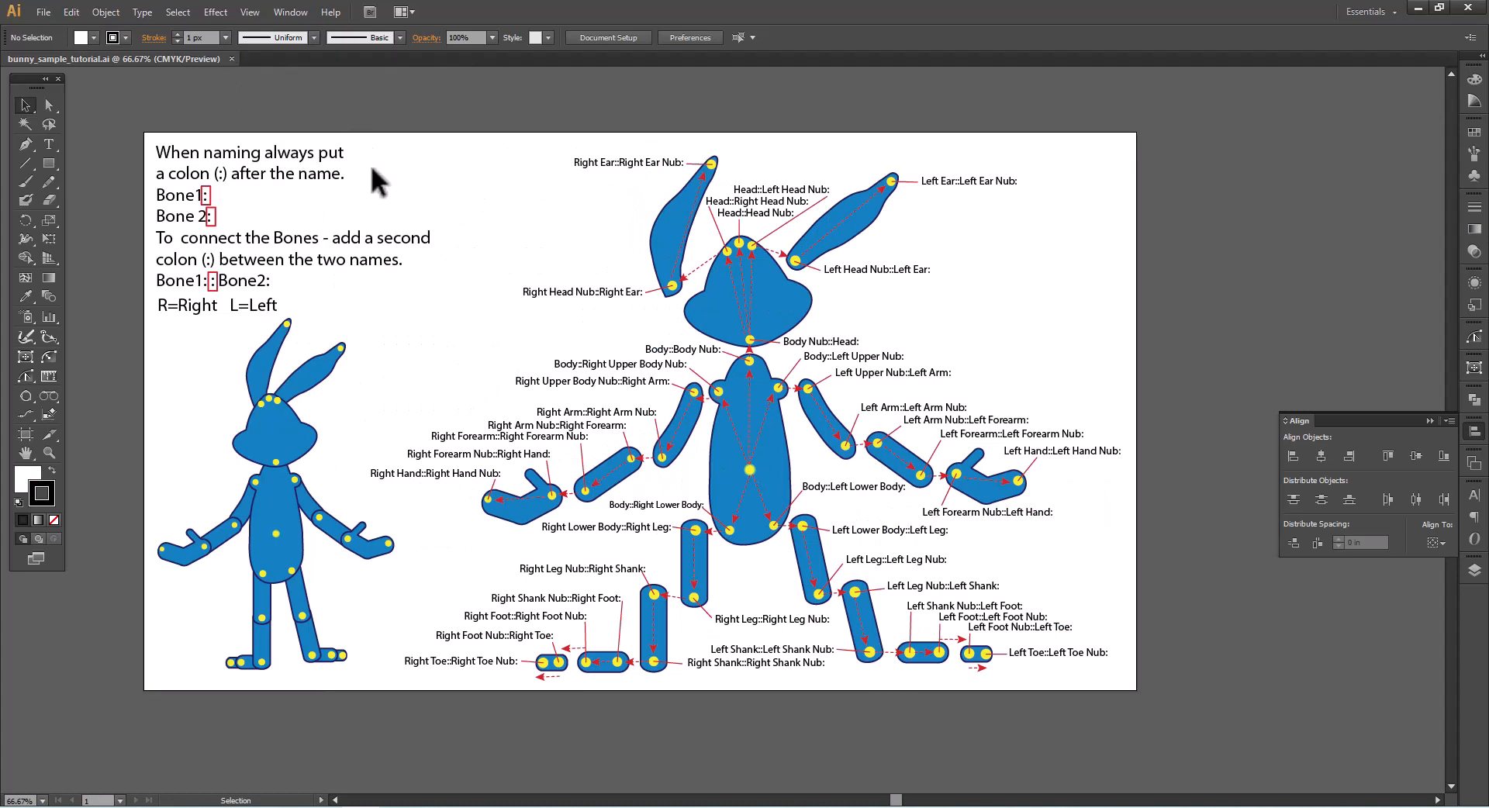
mouse_move(549, 113)
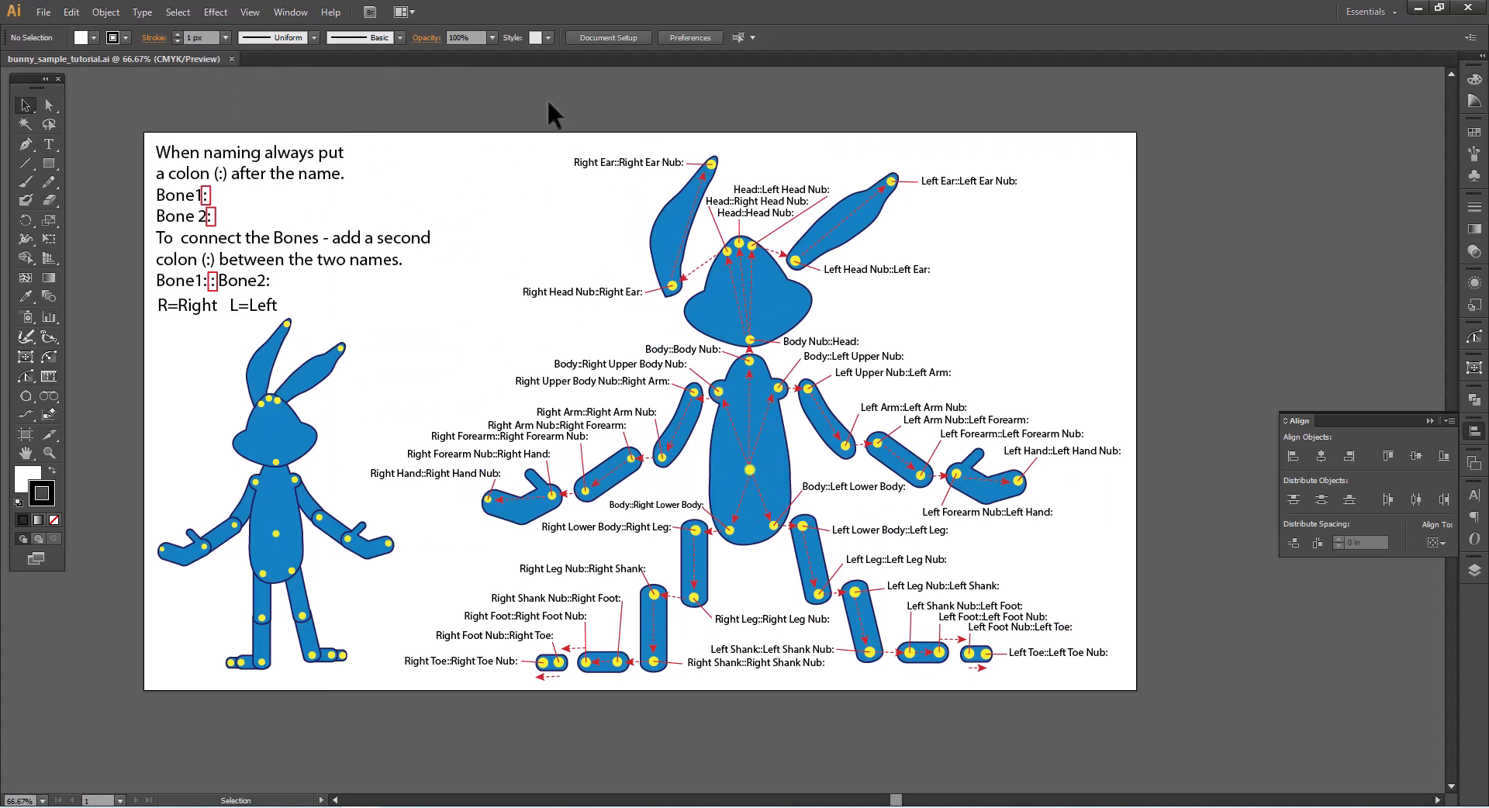
mouse_move(264, 748)
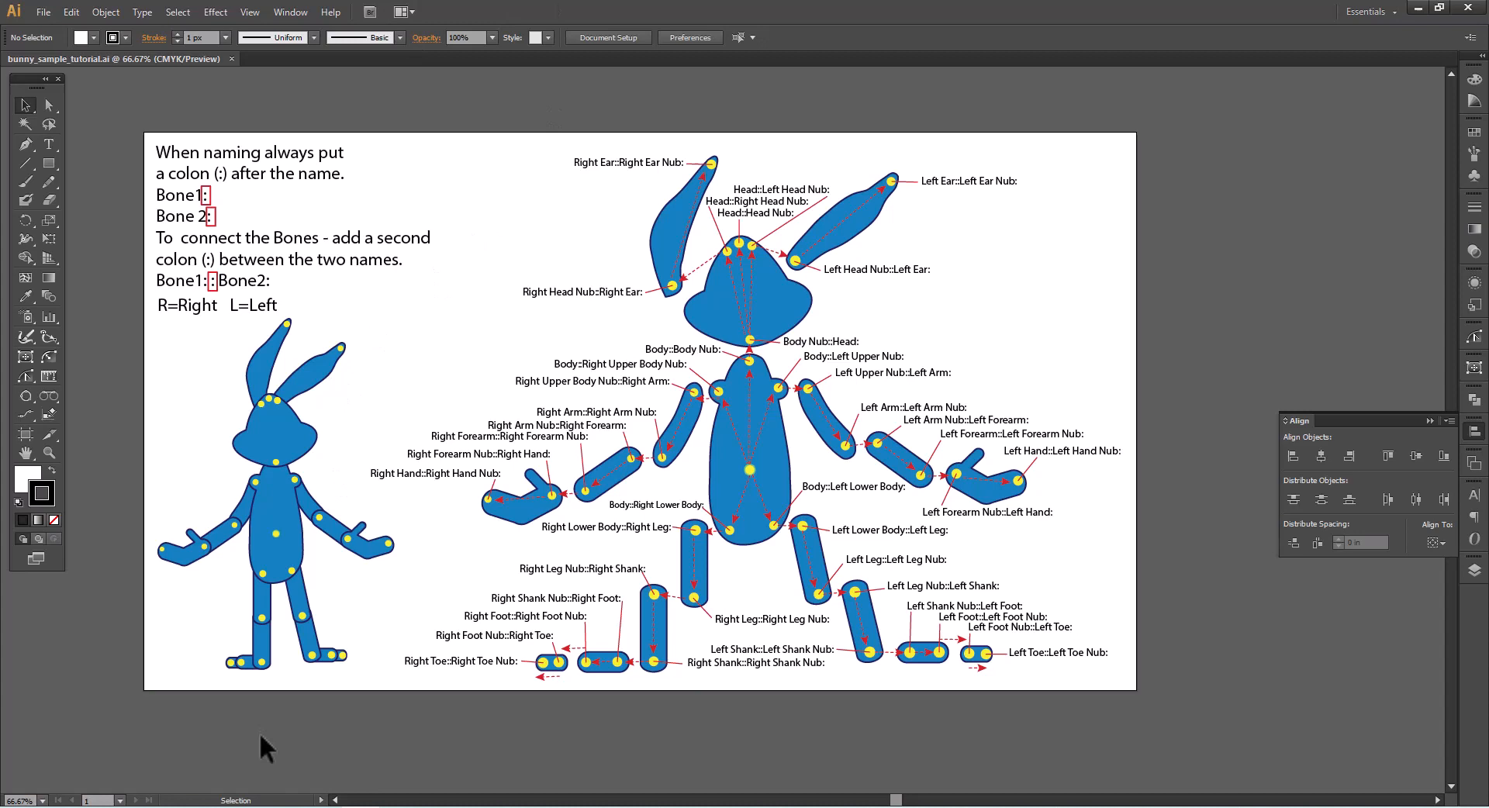
mouse_move(753, 286)
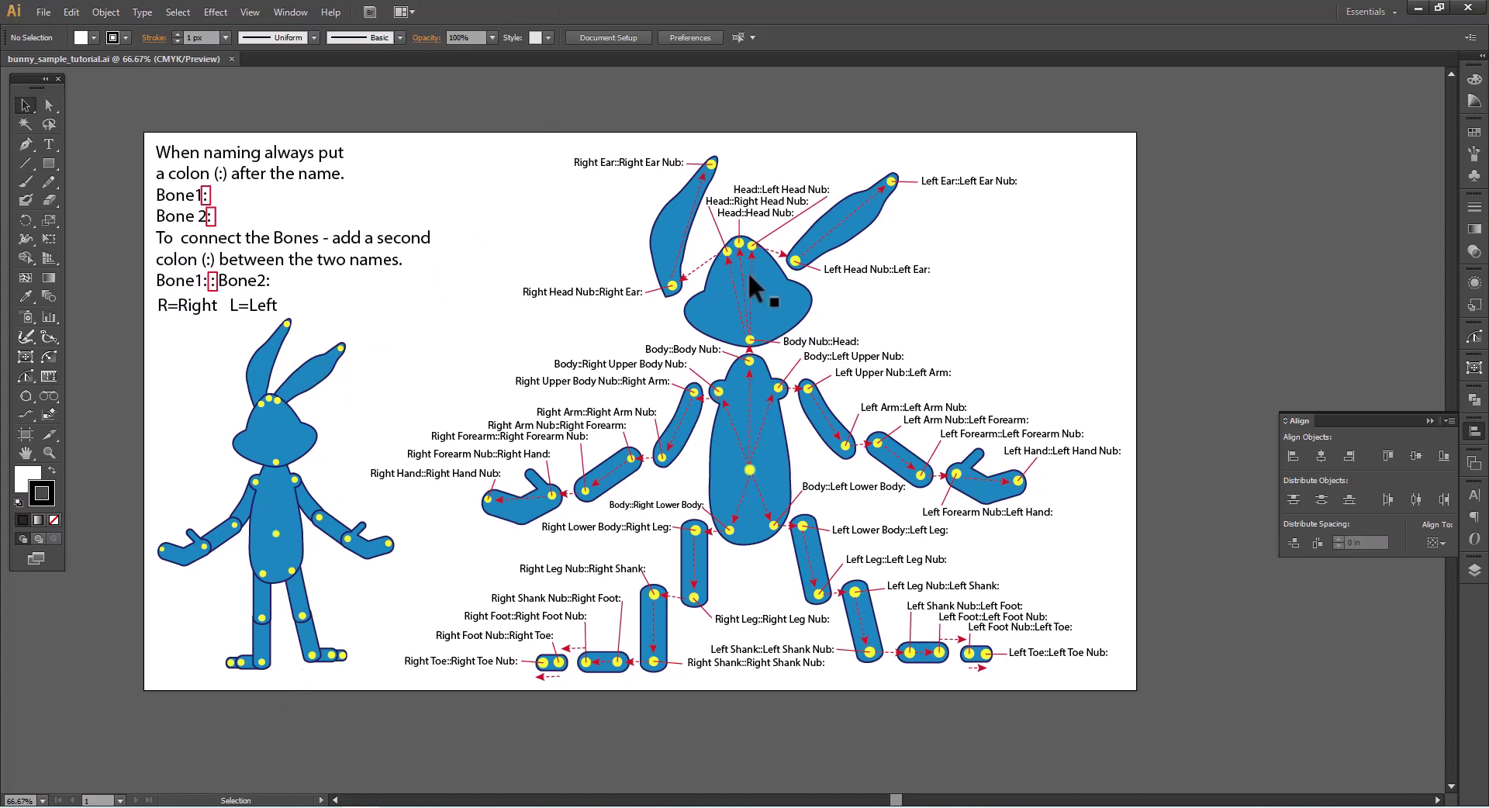
mouse_move(1206, 361)
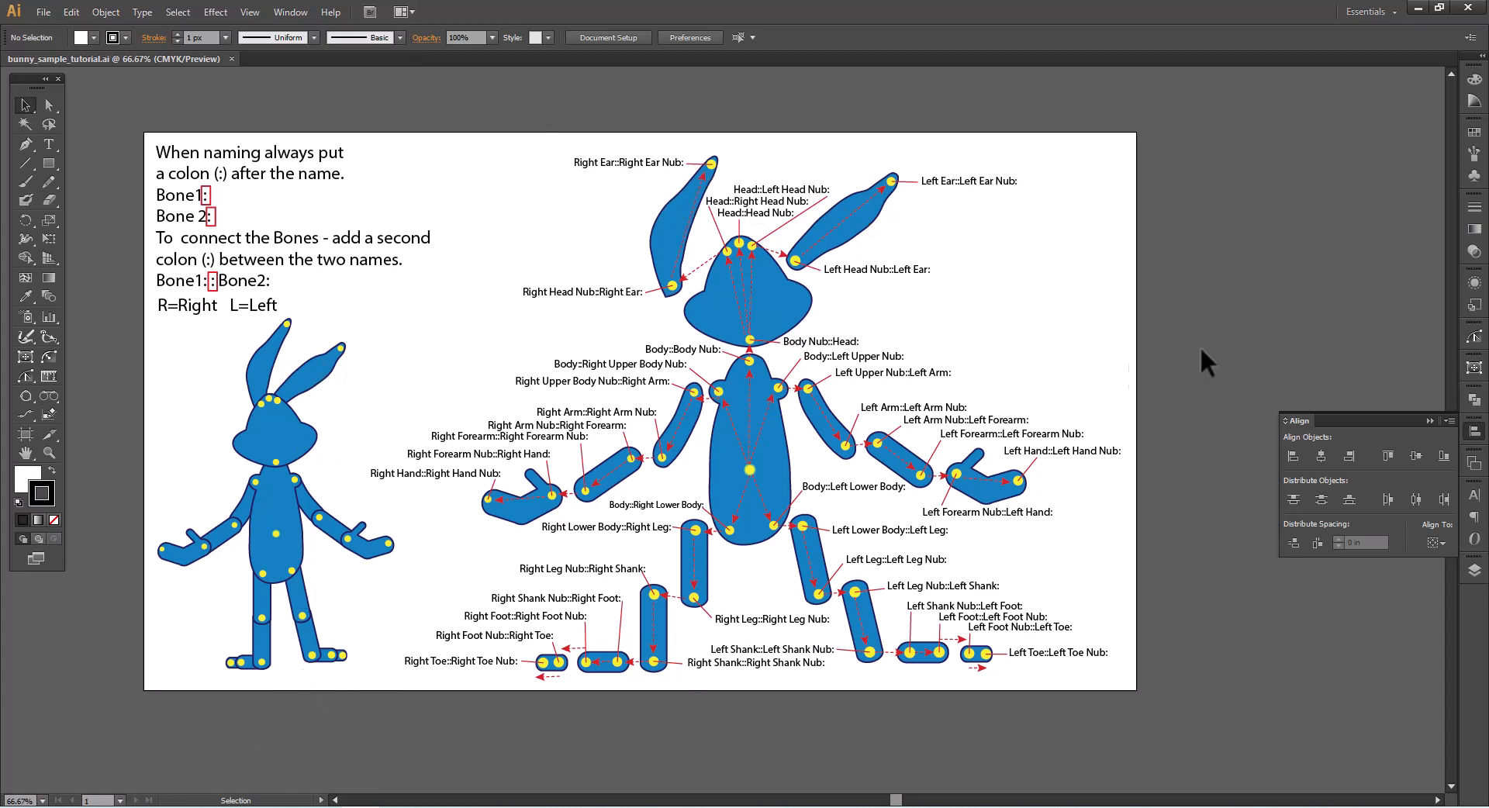
mouse_move(1074, 679)
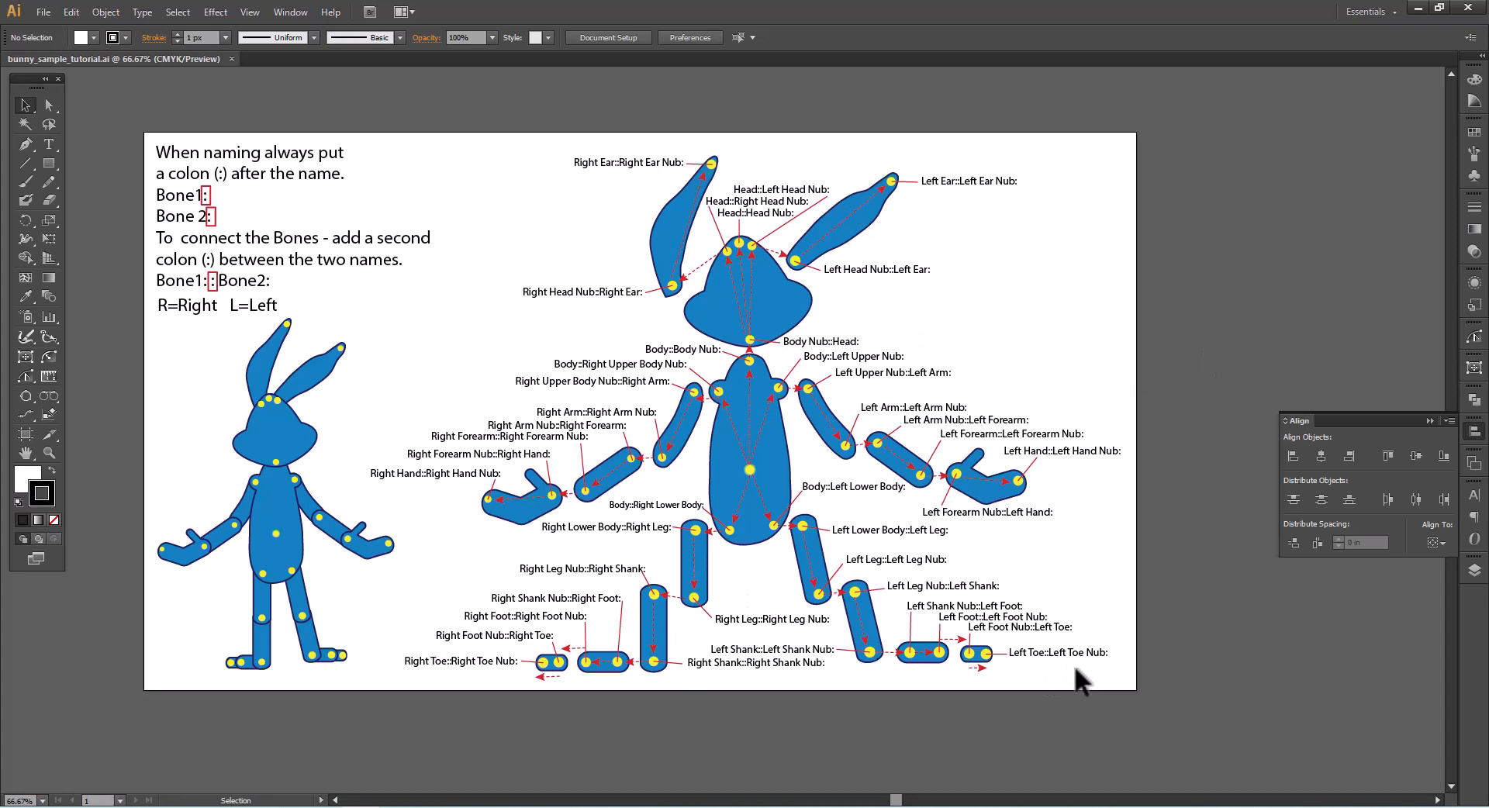
mouse_move(762, 578)
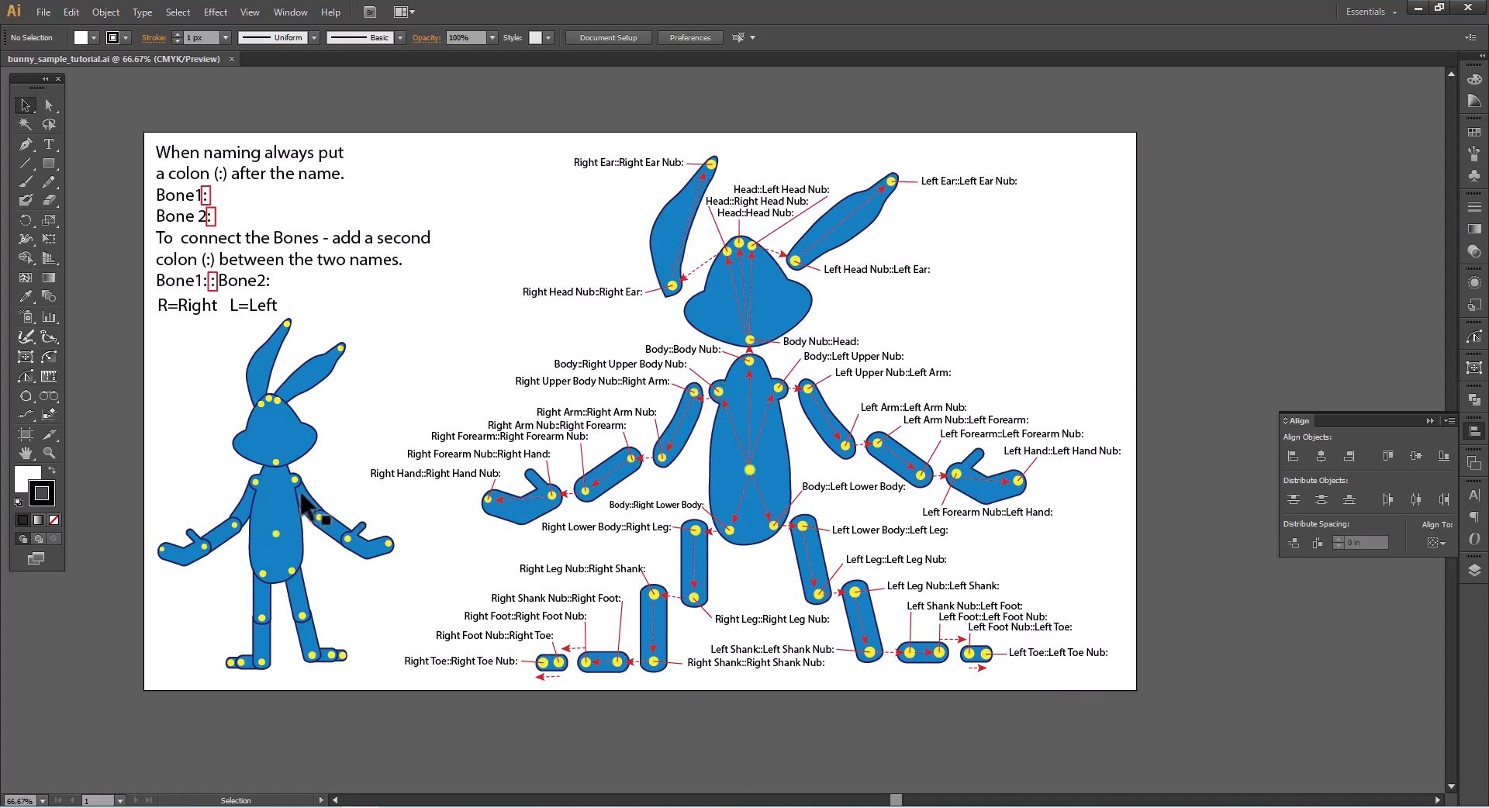
mouse_move(703, 527)
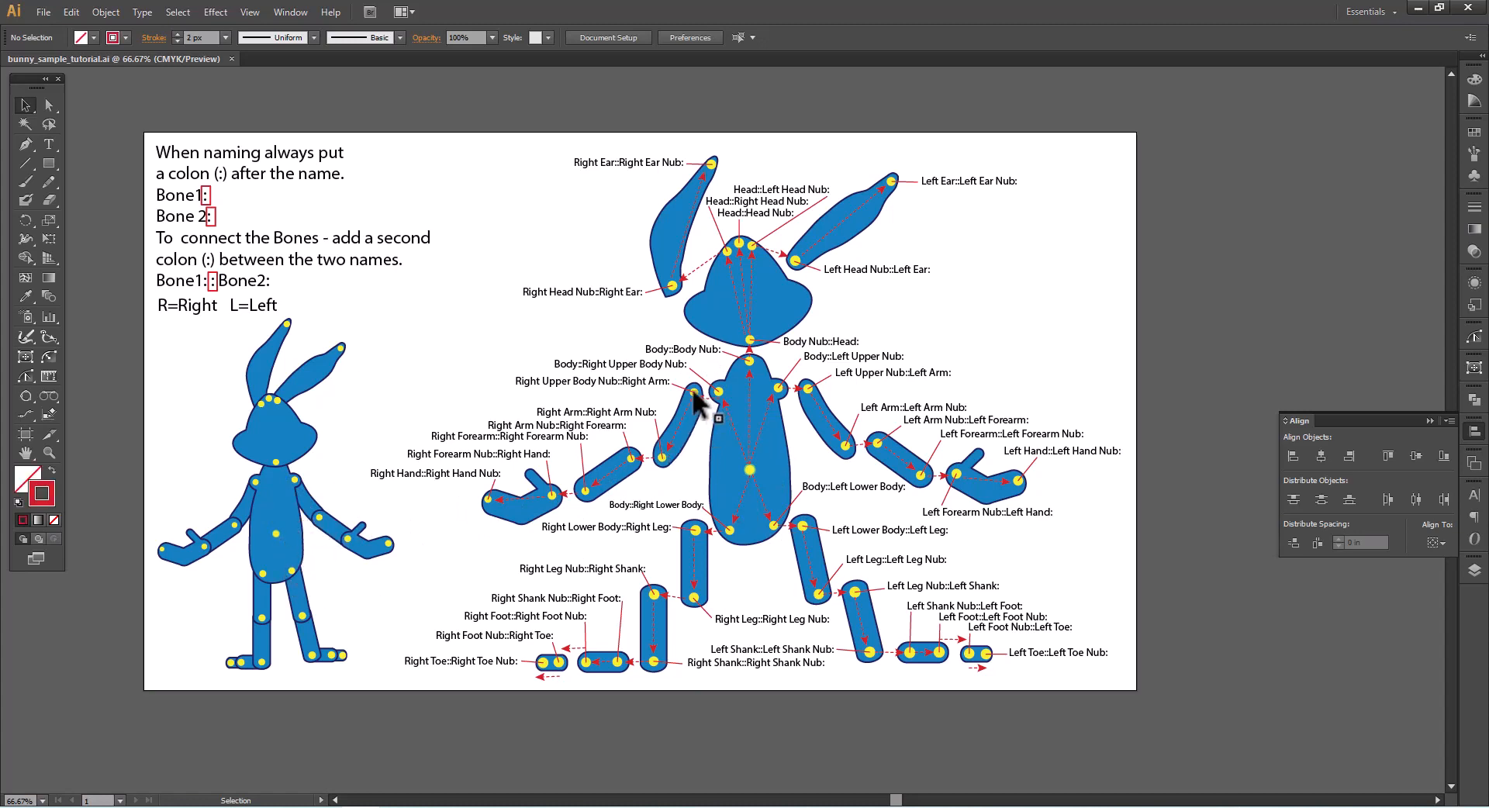
mouse_move(666, 470)
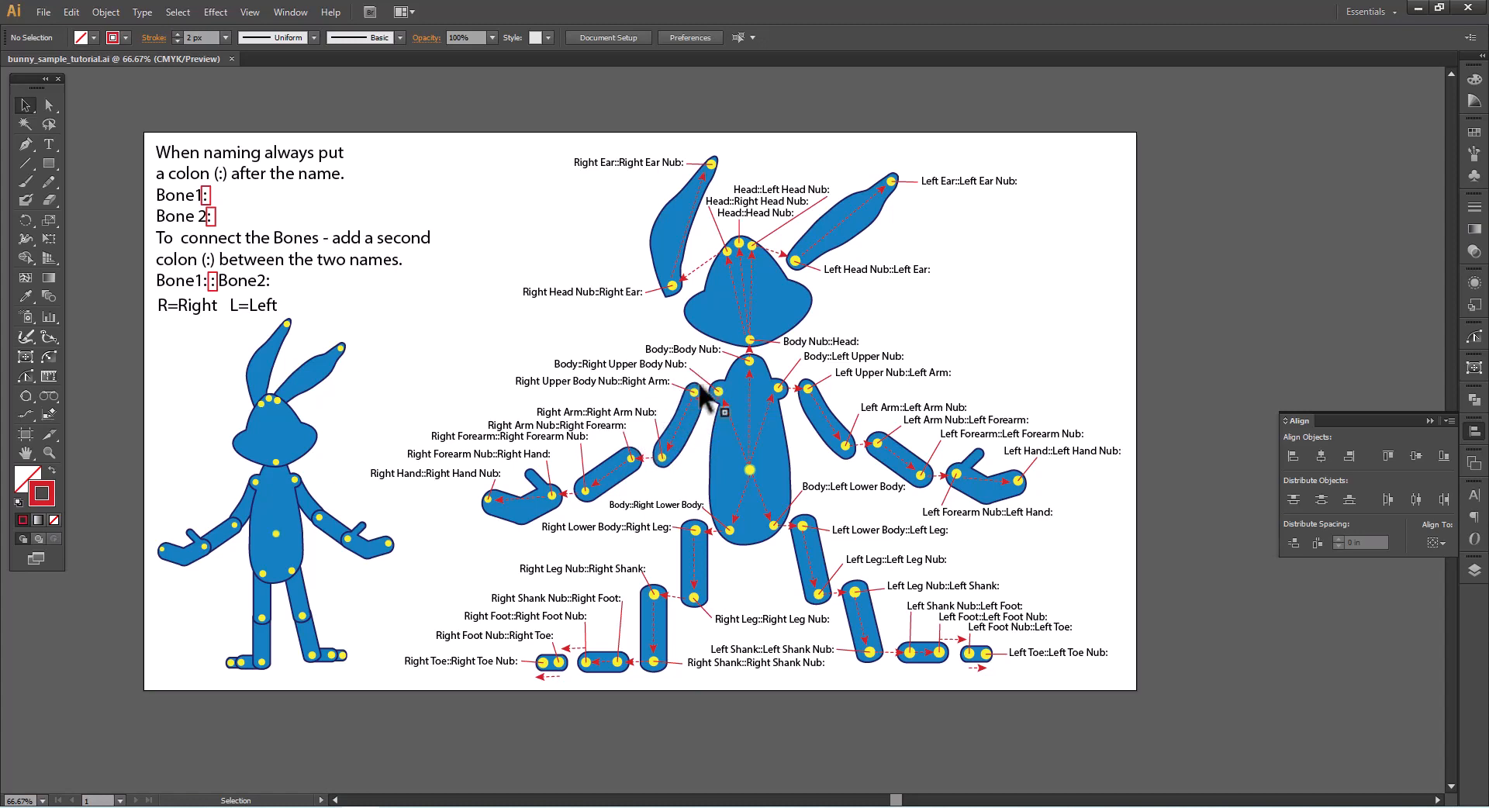
mouse_move(860, 436)
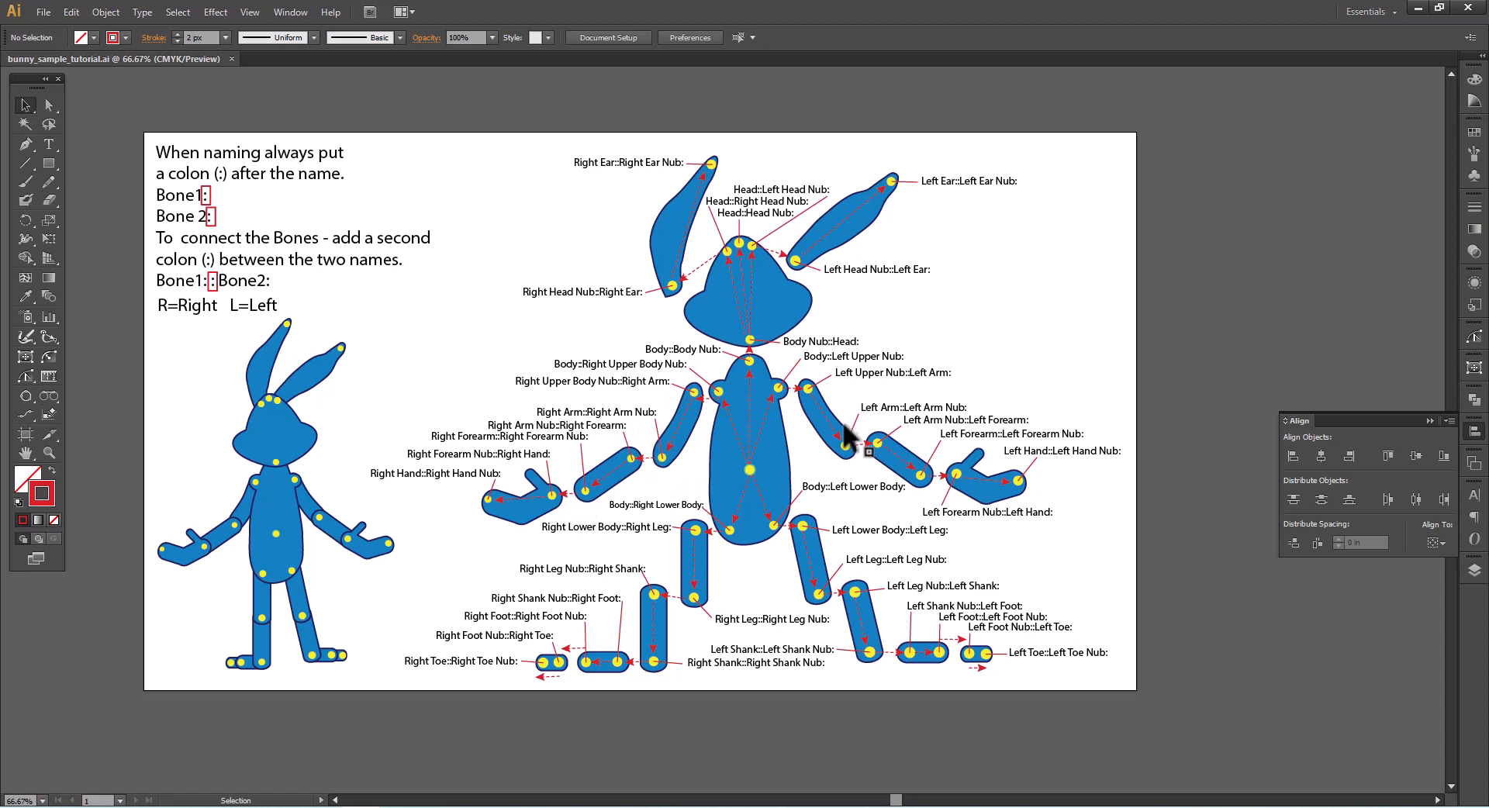
mouse_move(604, 513)
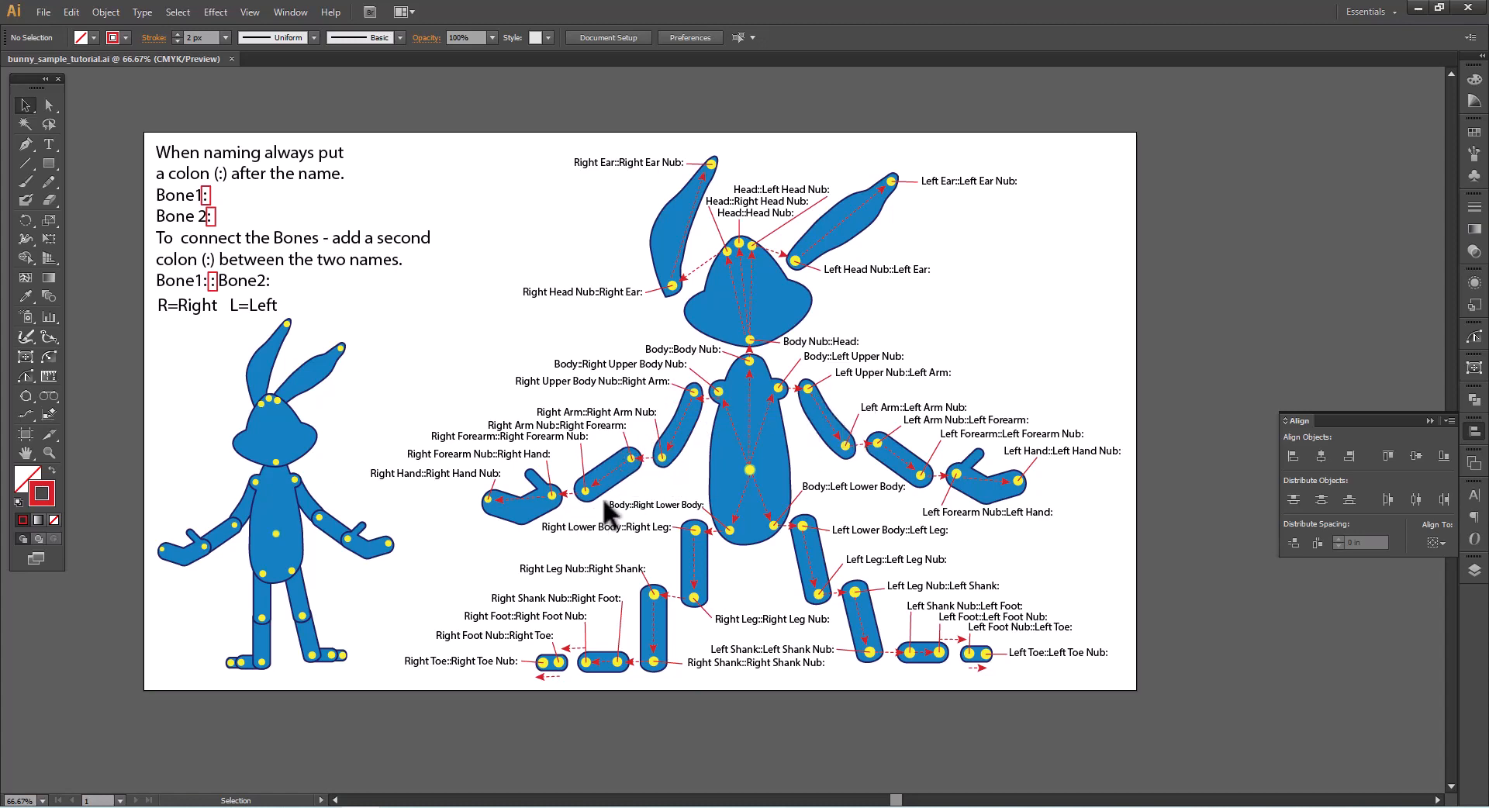
mouse_move(442, 512)
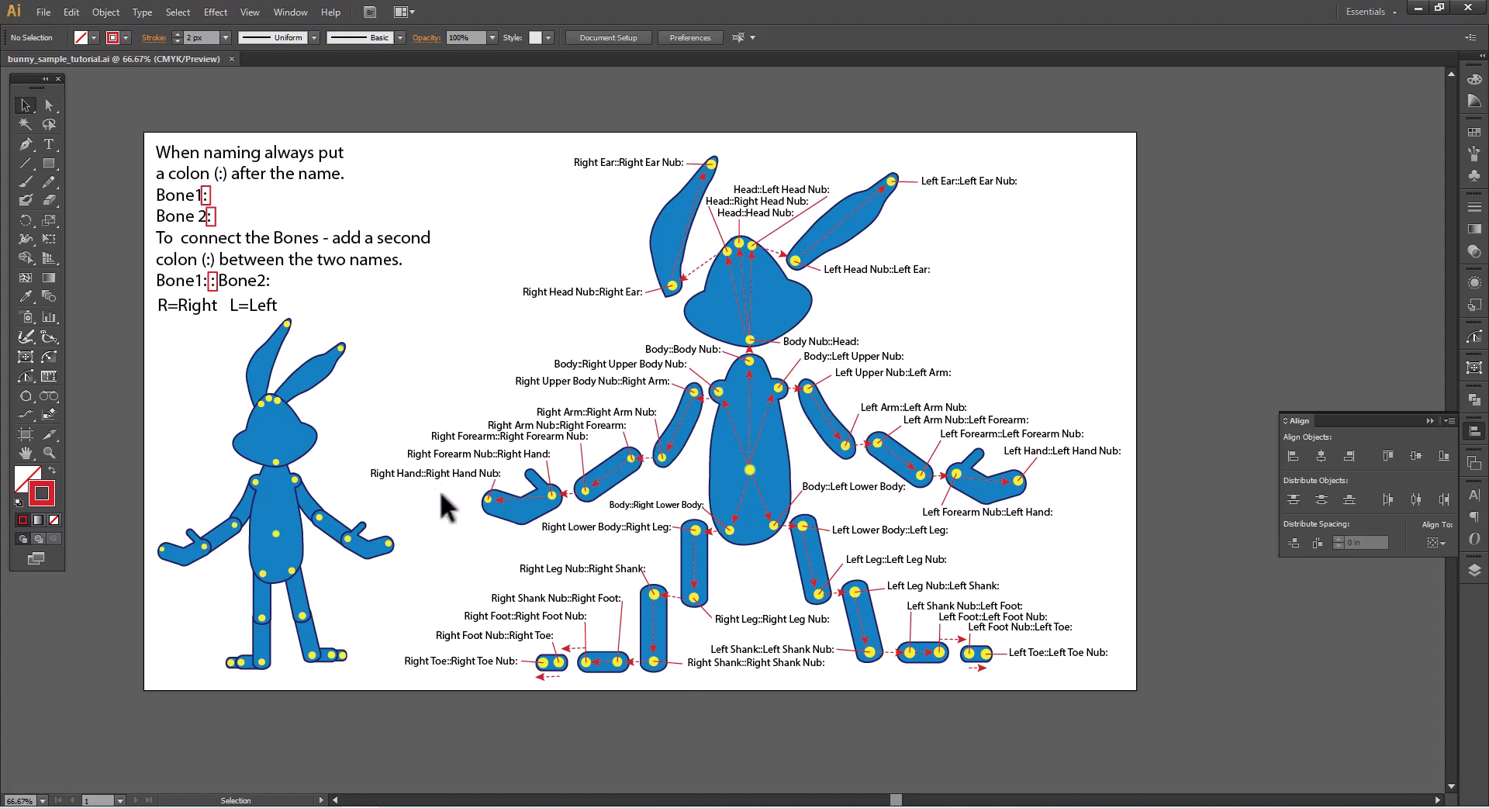
mouse_move(1060, 479)
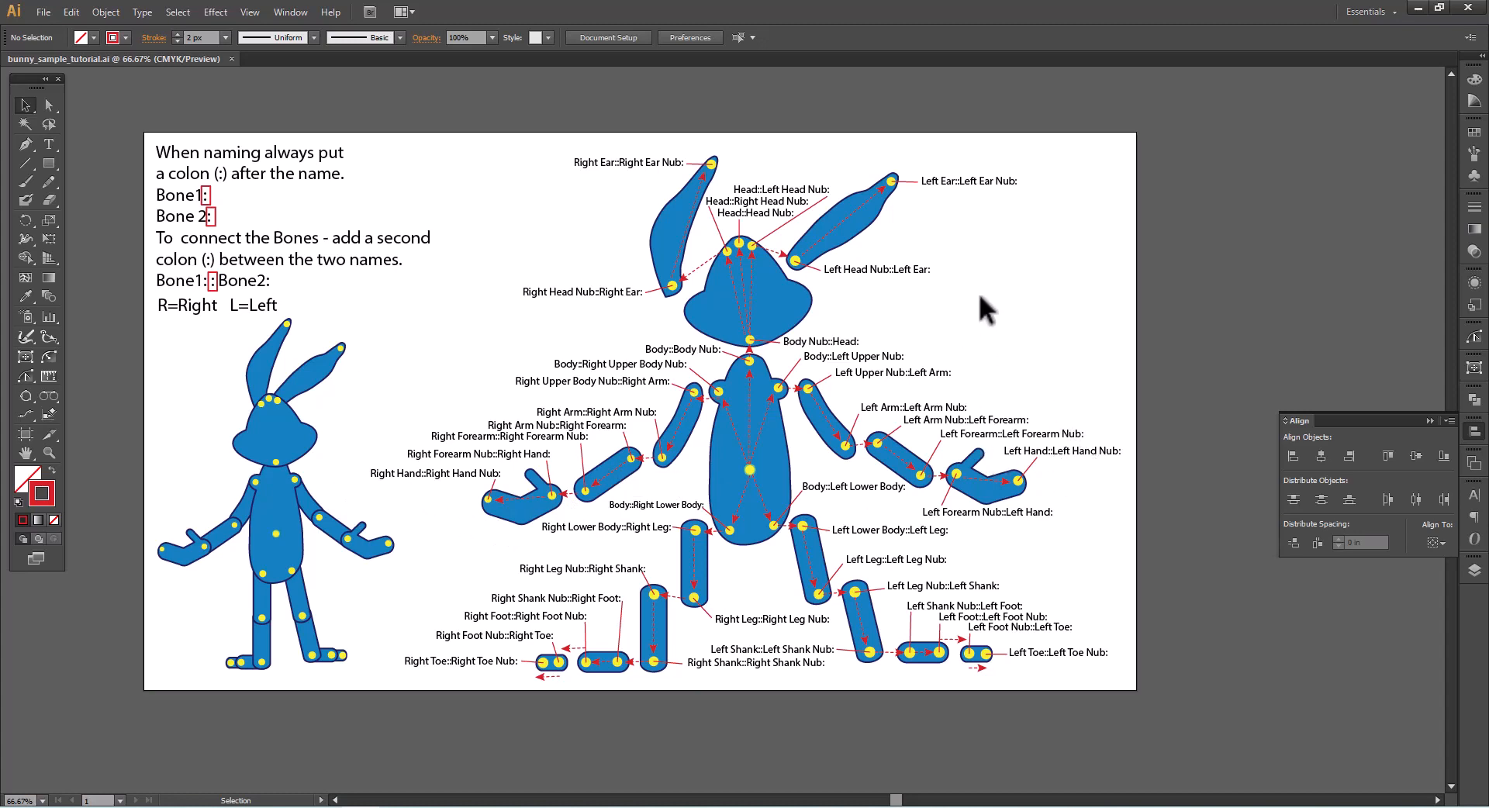
mouse_move(1007, 304)
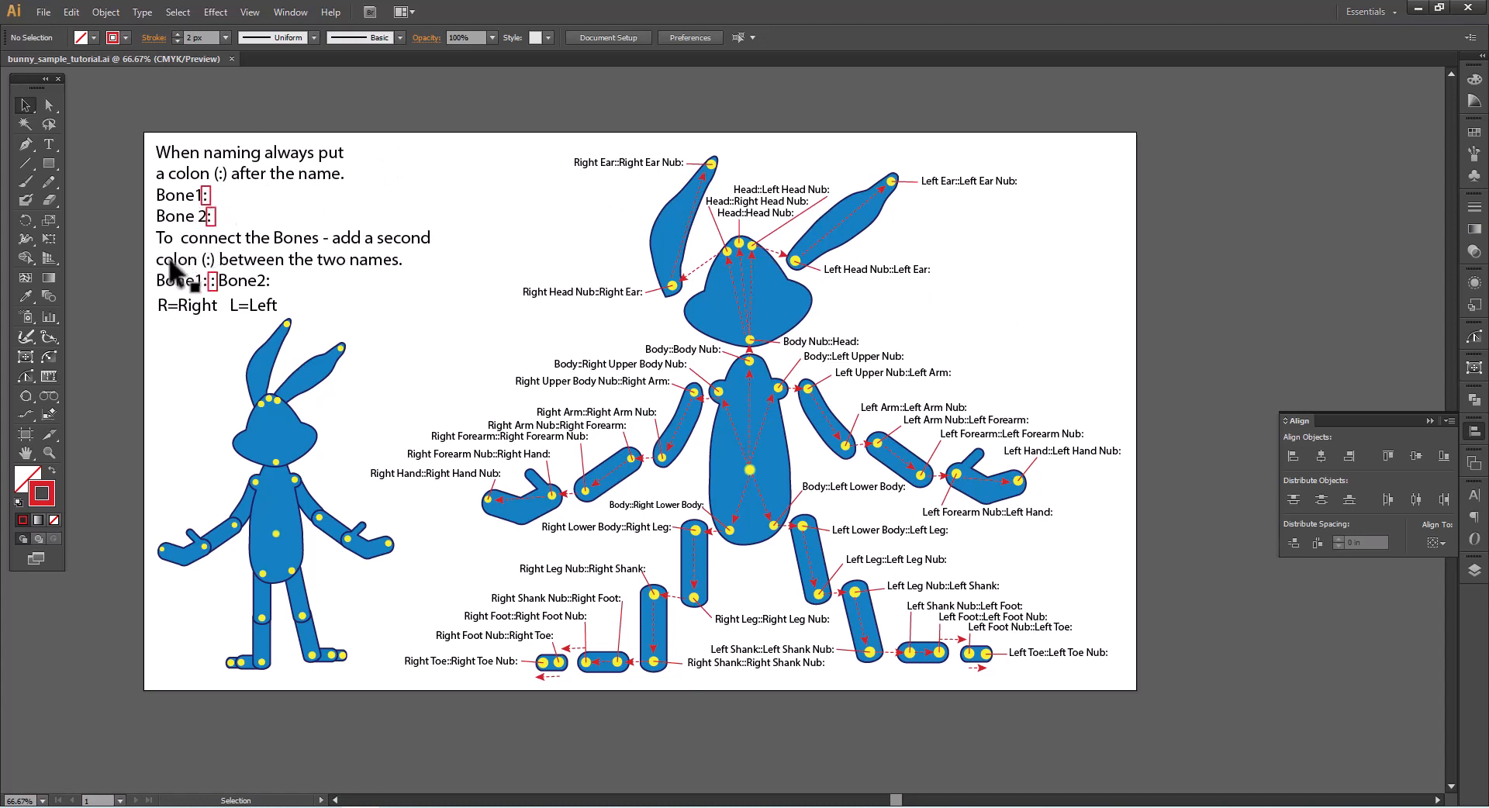
mouse_move(215, 300)
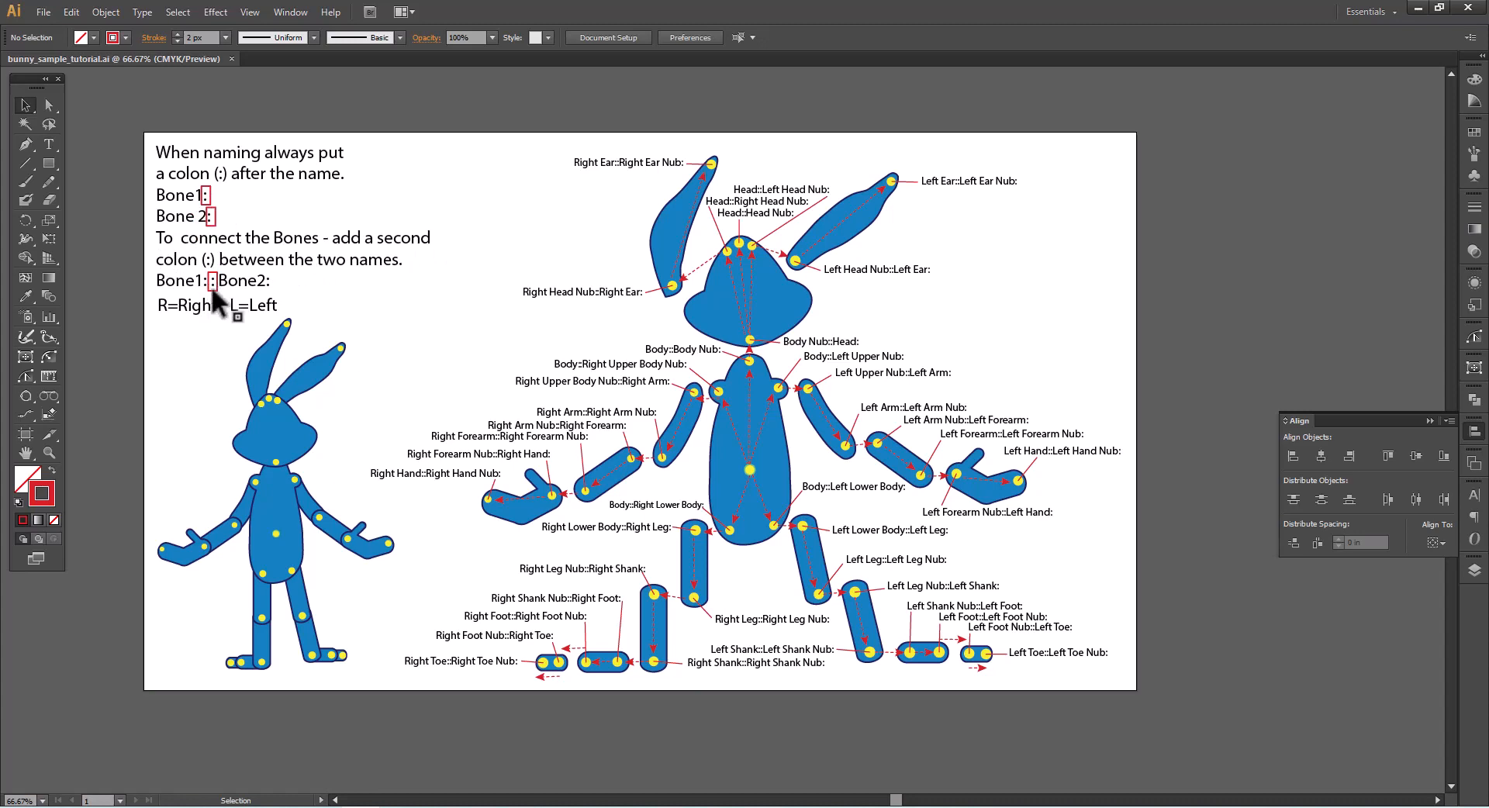
mouse_move(166, 294)
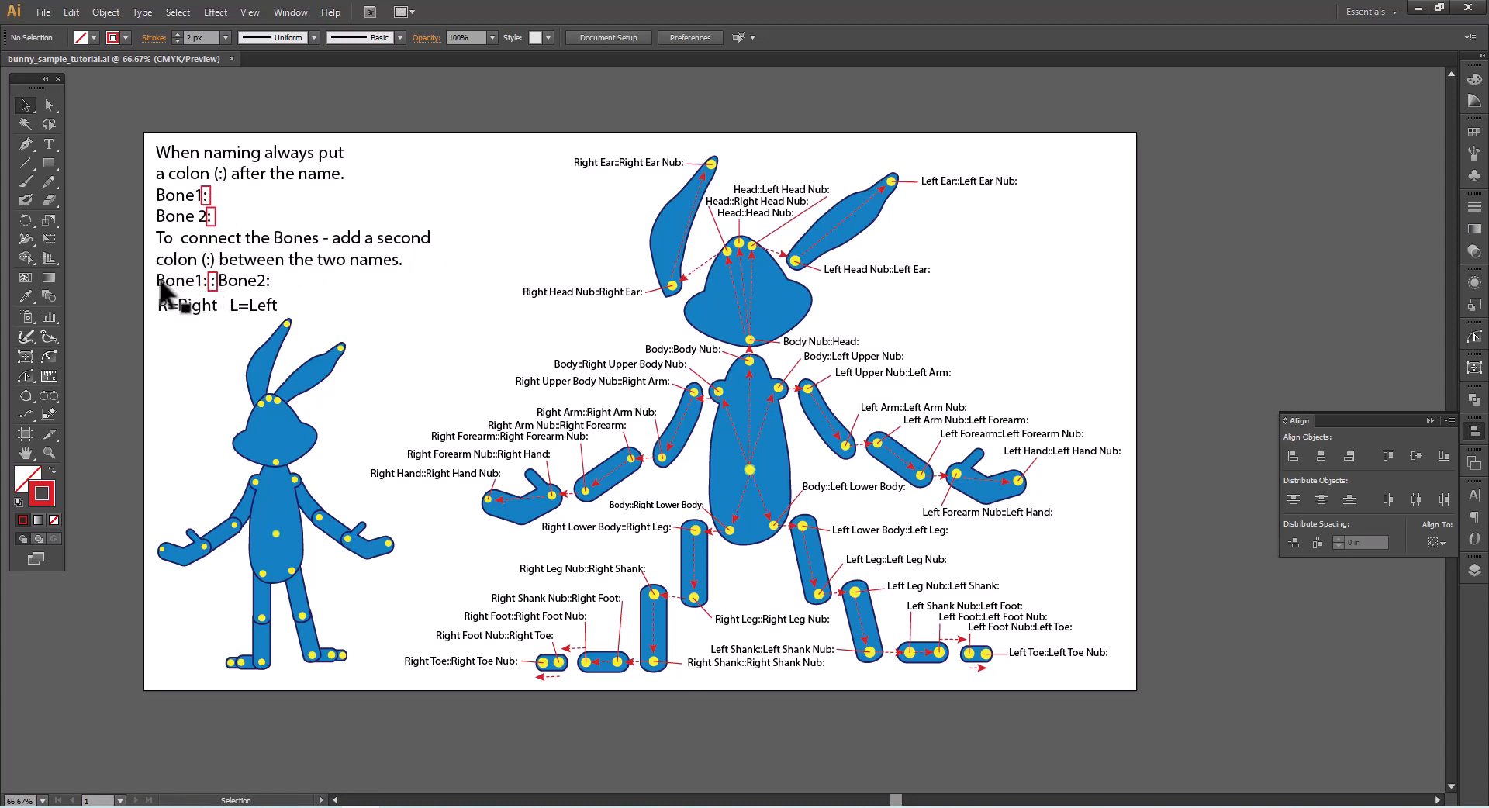
mouse_move(217, 213)
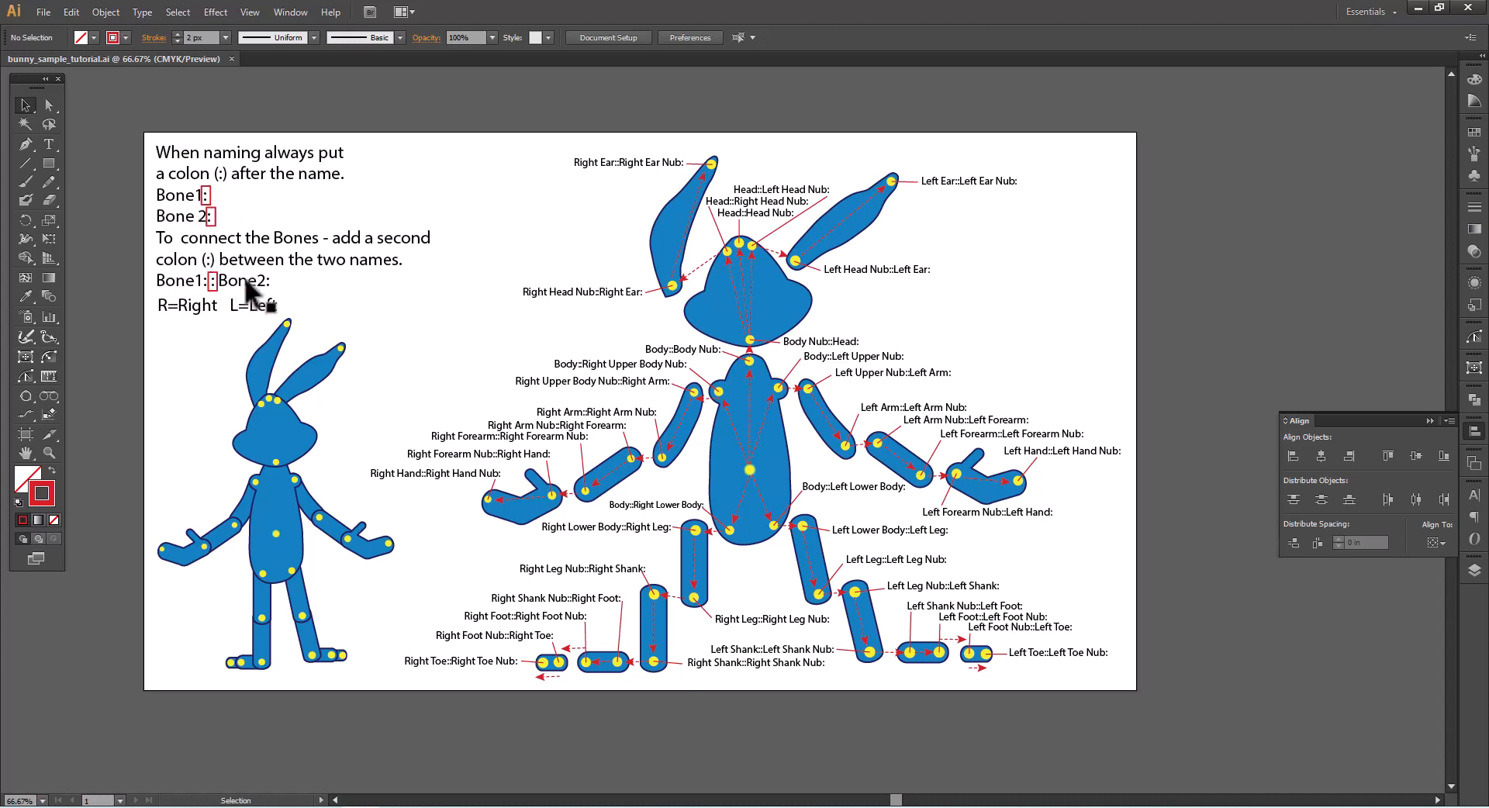
mouse_move(215, 293)
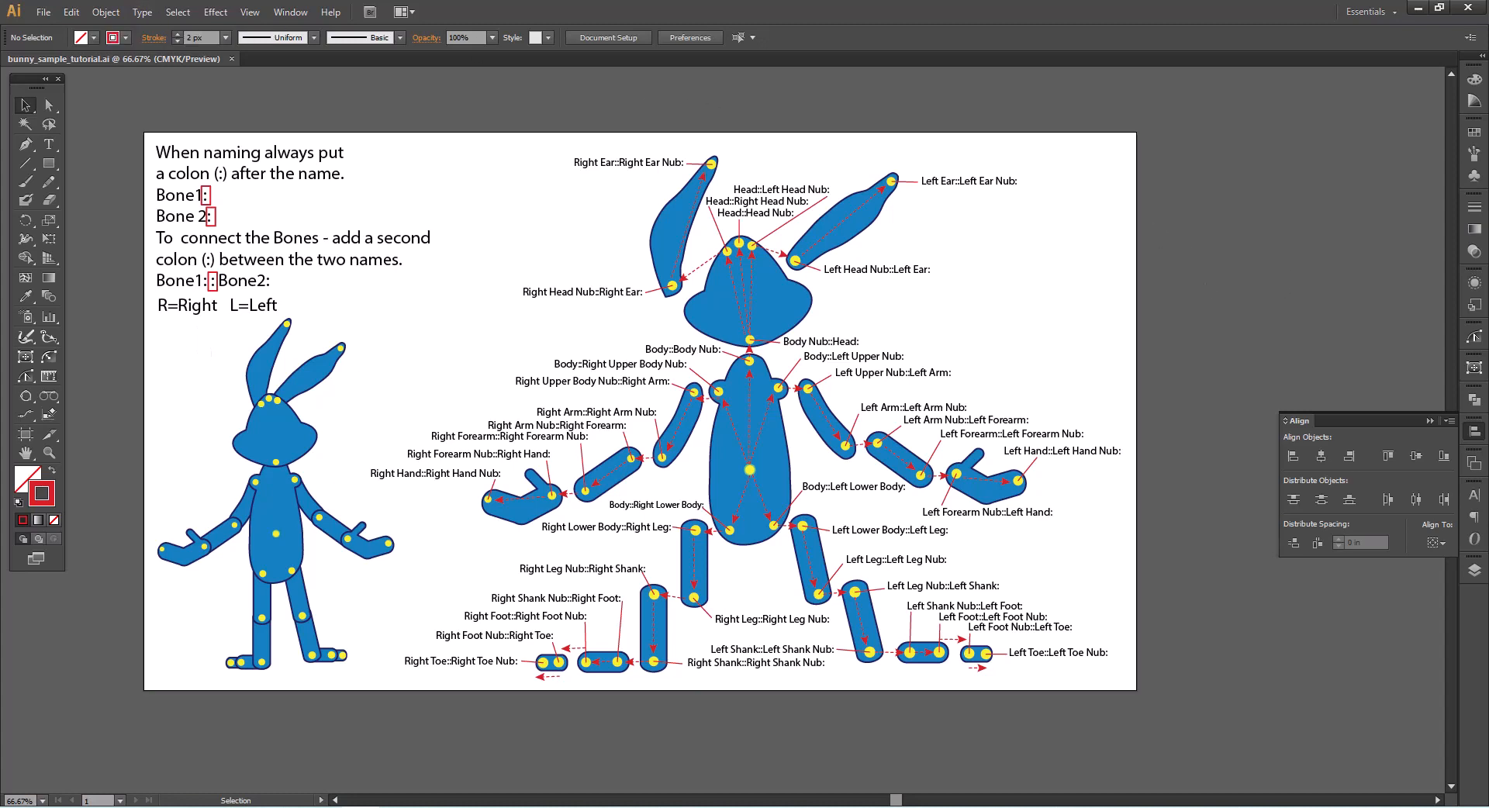
mouse_move(1484, 491)
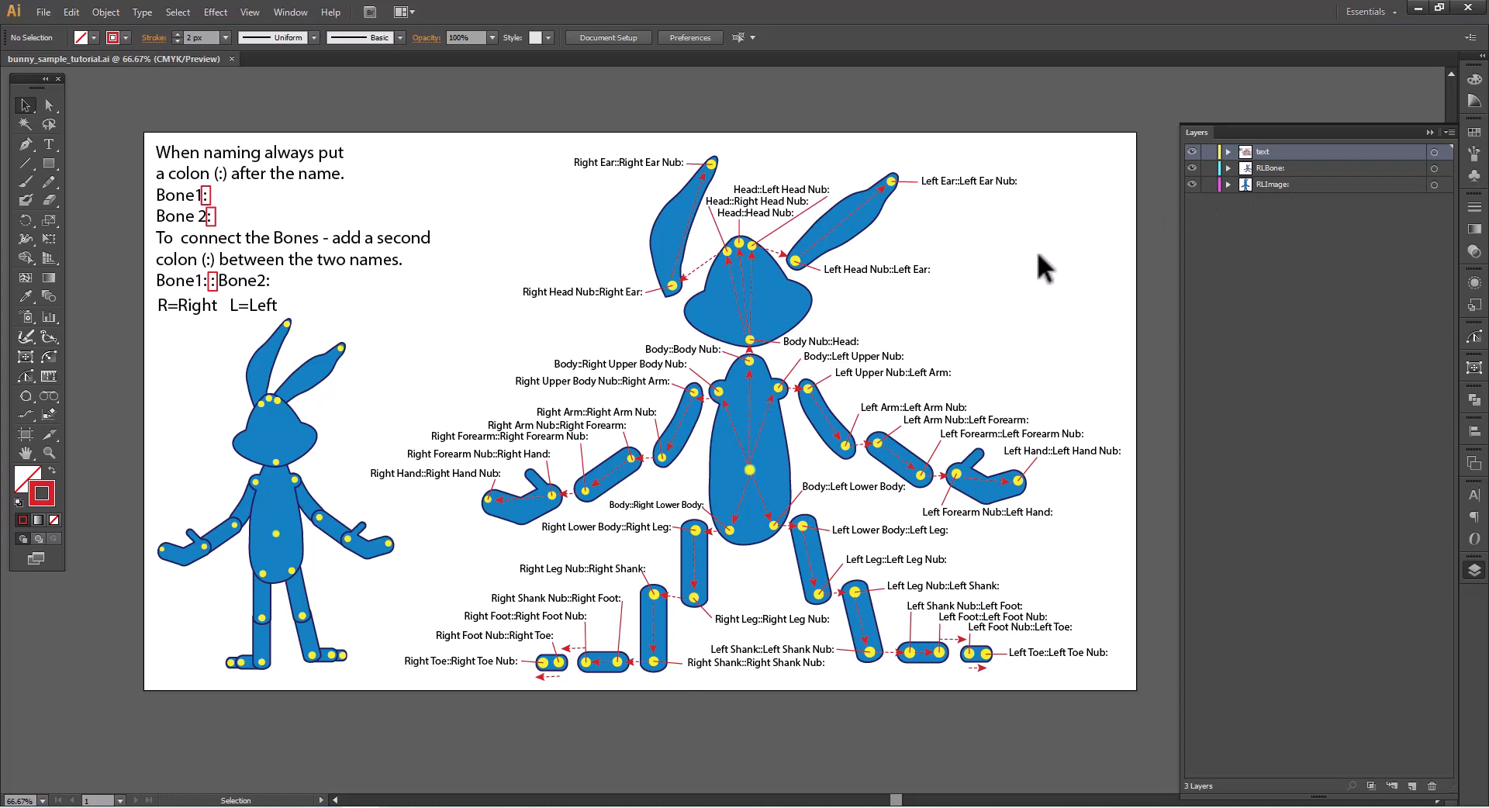
click(1228, 184)
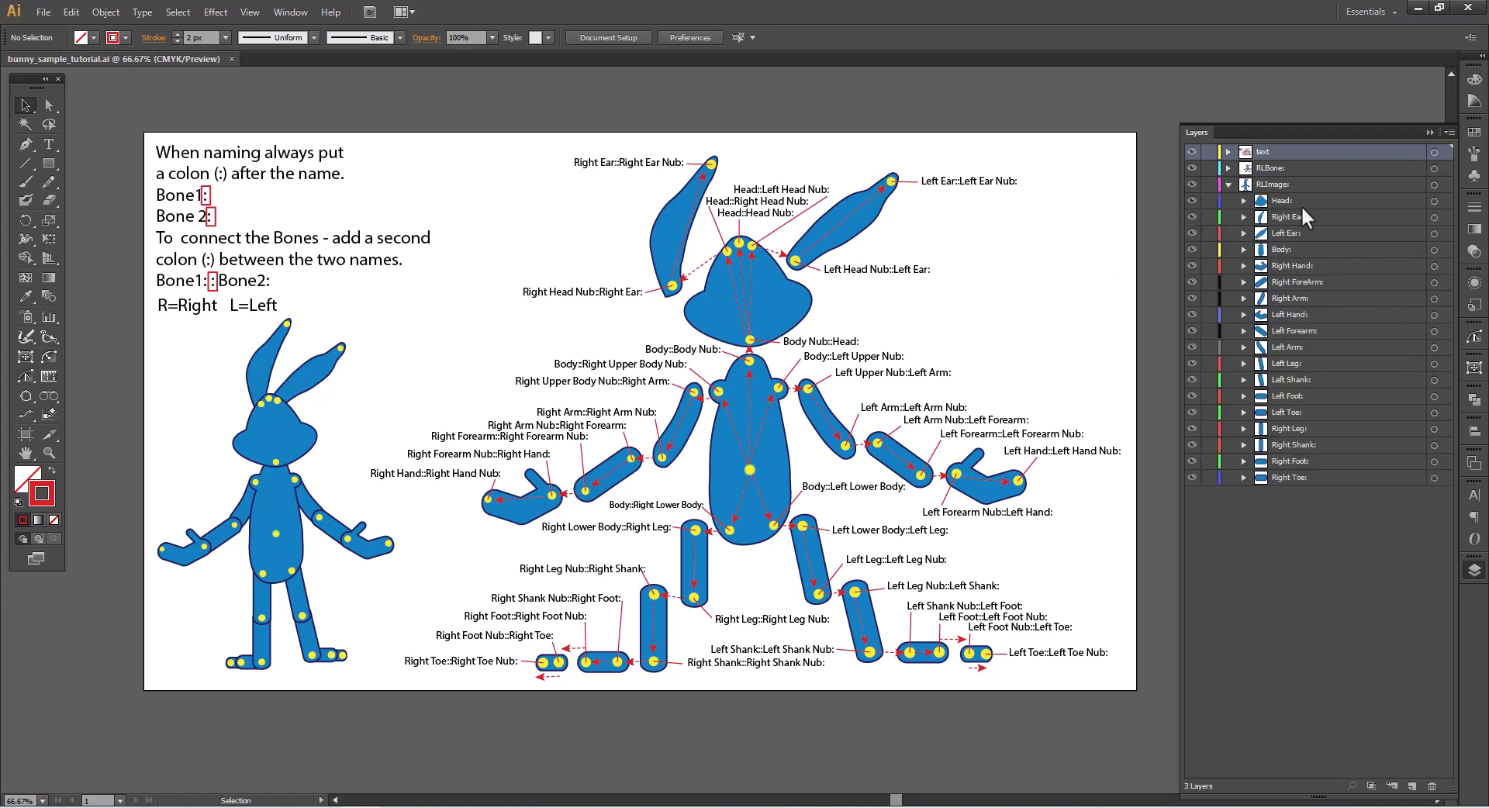
click(1318, 232)
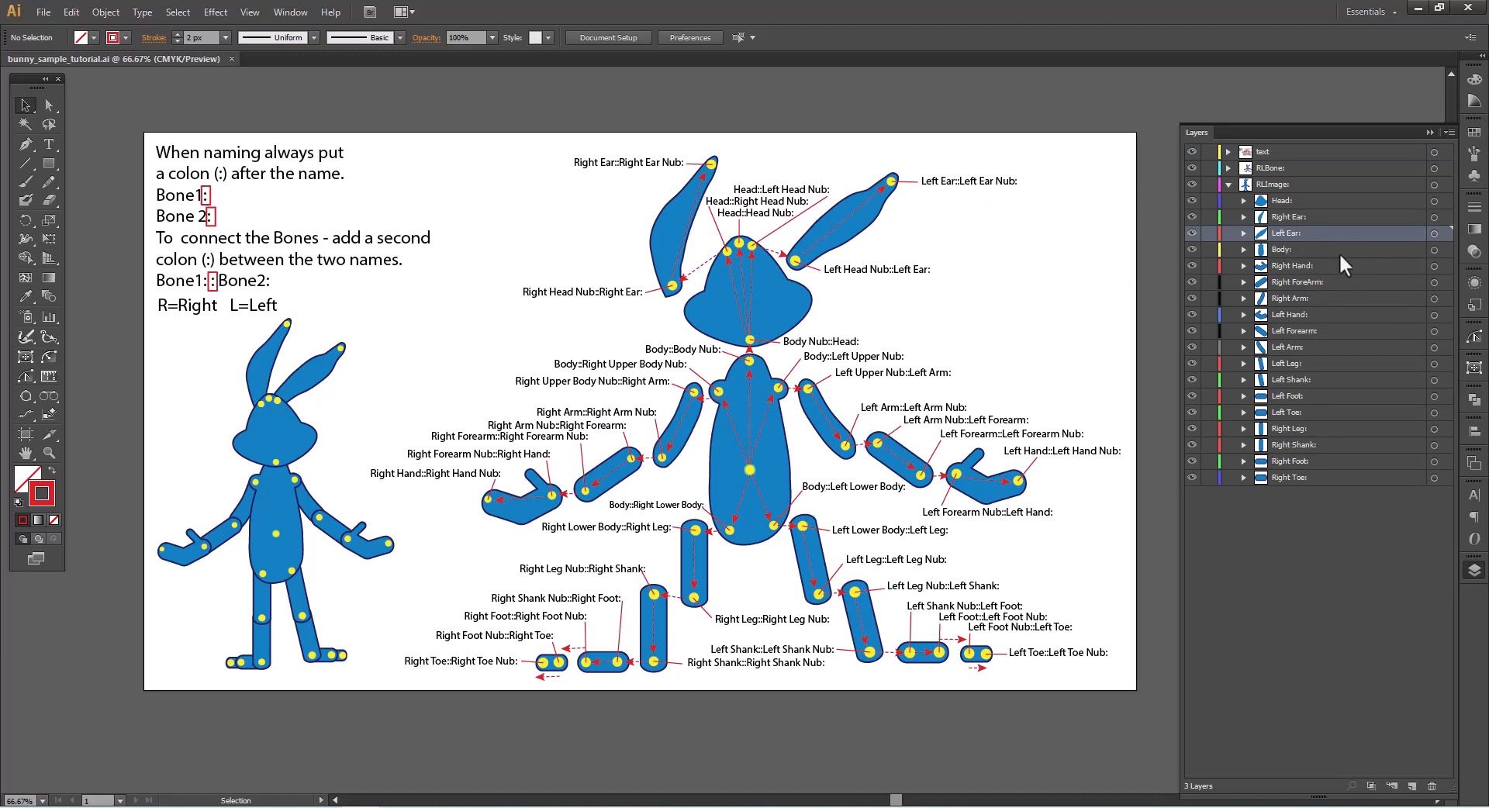
mouse_move(1291, 186)
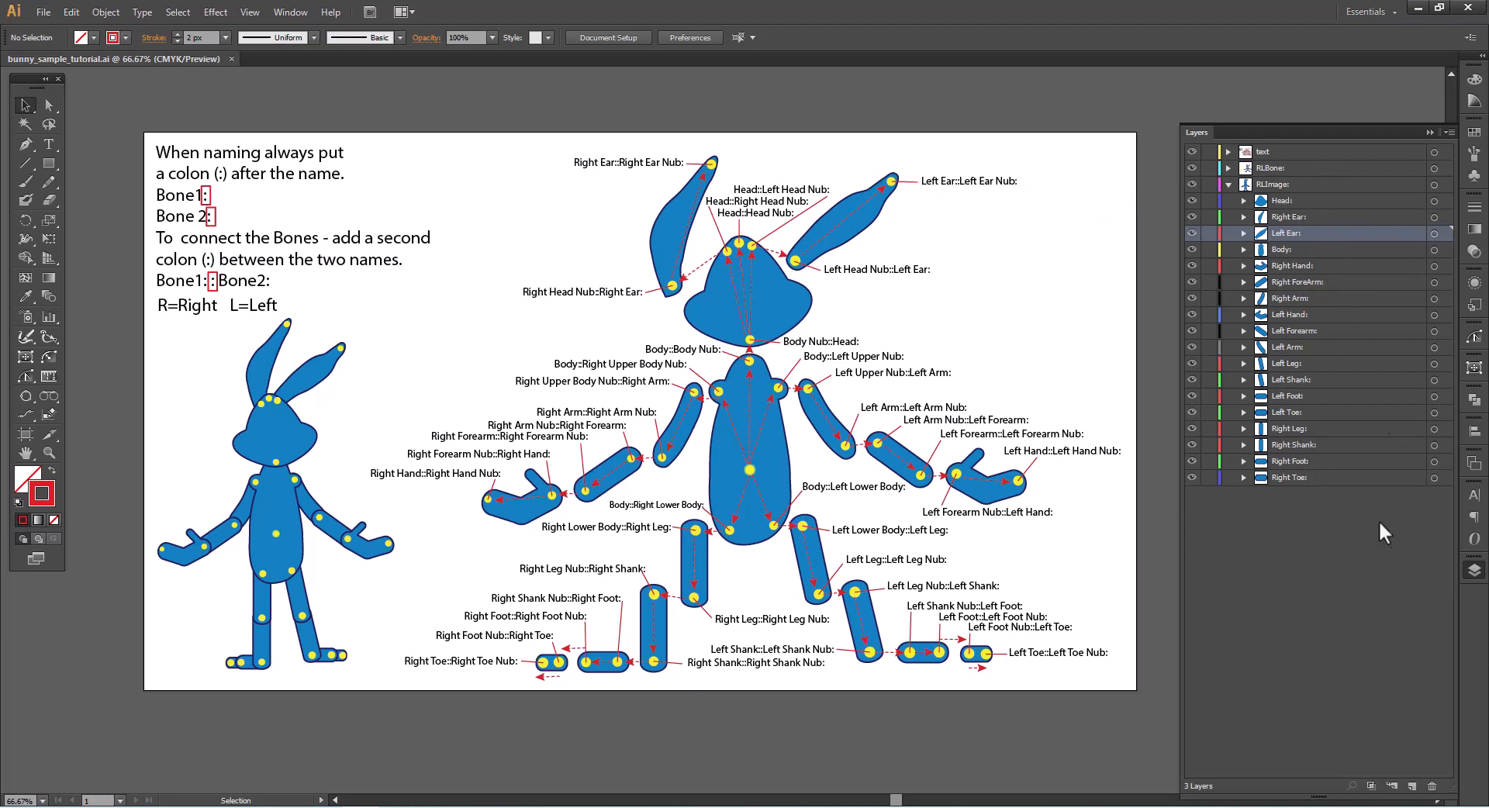
mouse_move(796, 278)
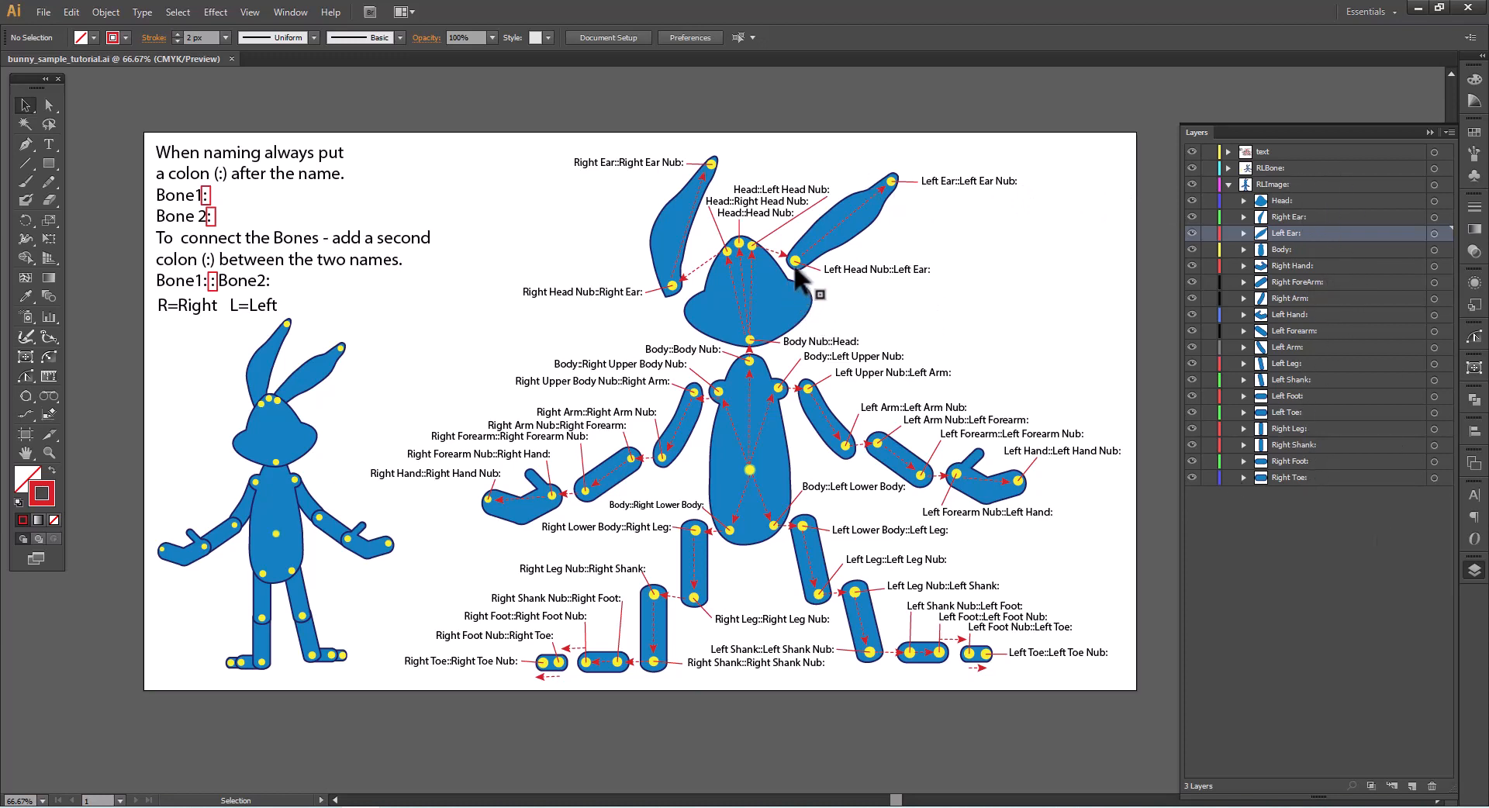
mouse_move(789, 300)
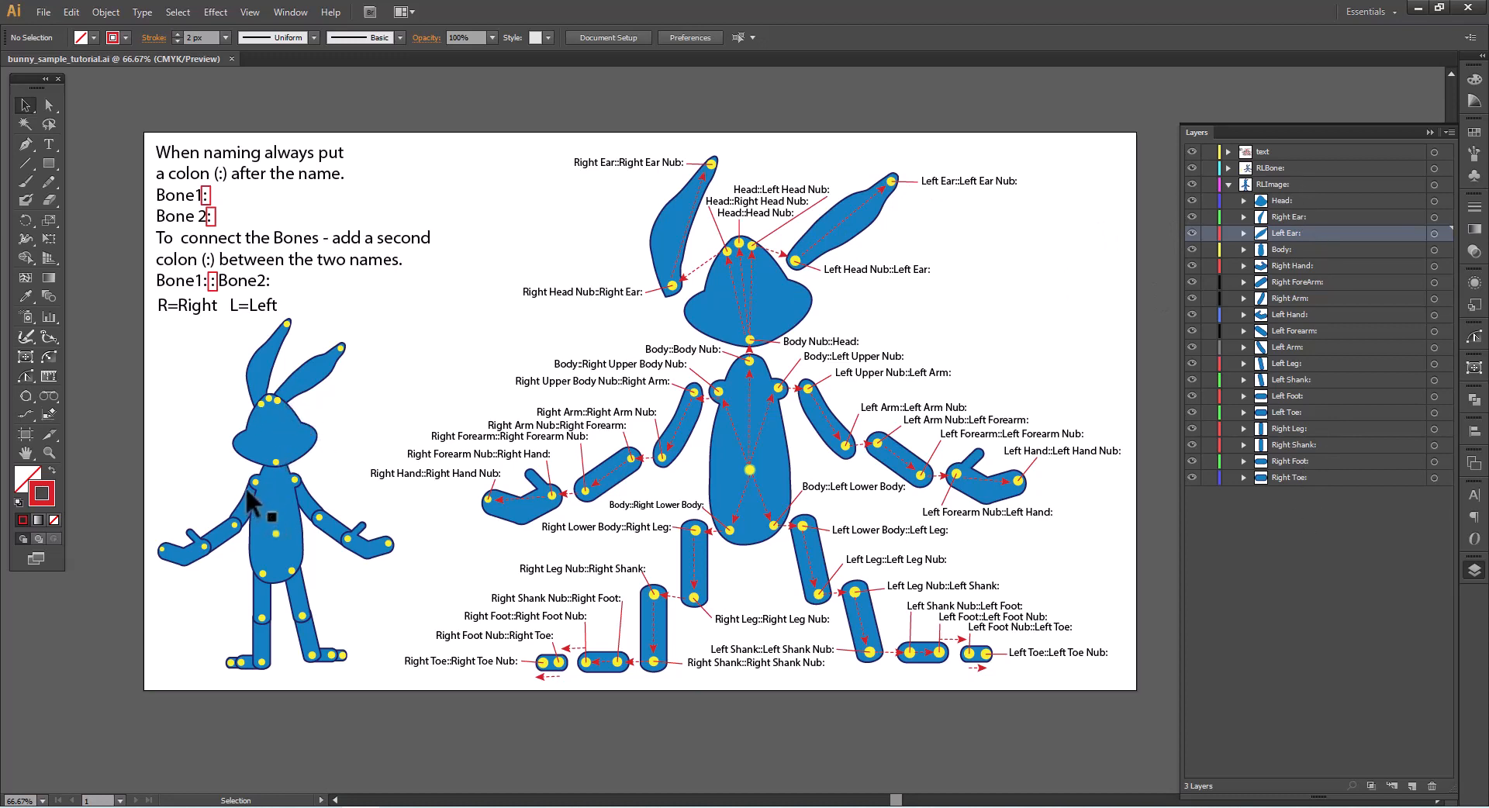
mouse_move(236, 529)
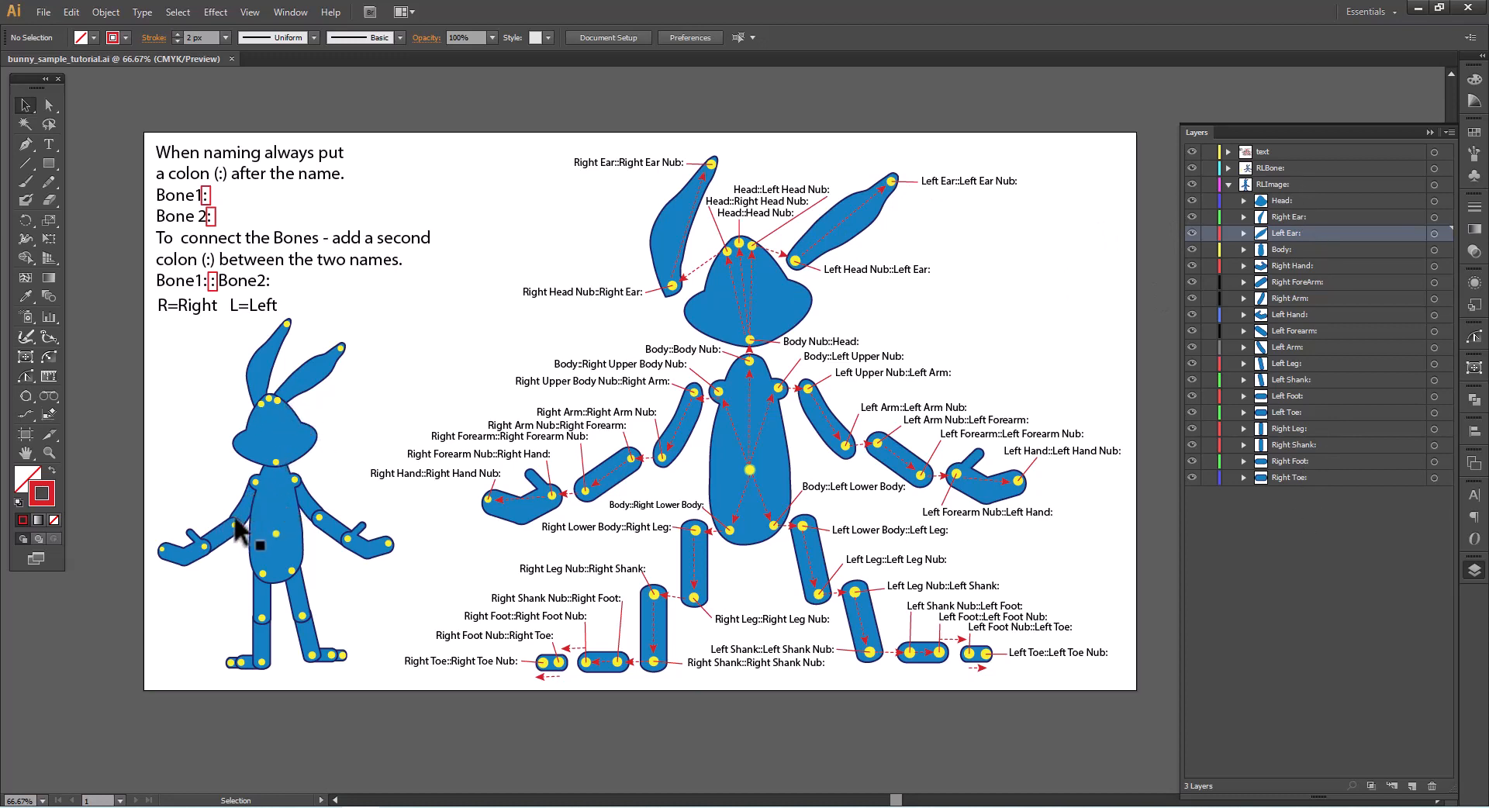
mouse_move(230, 539)
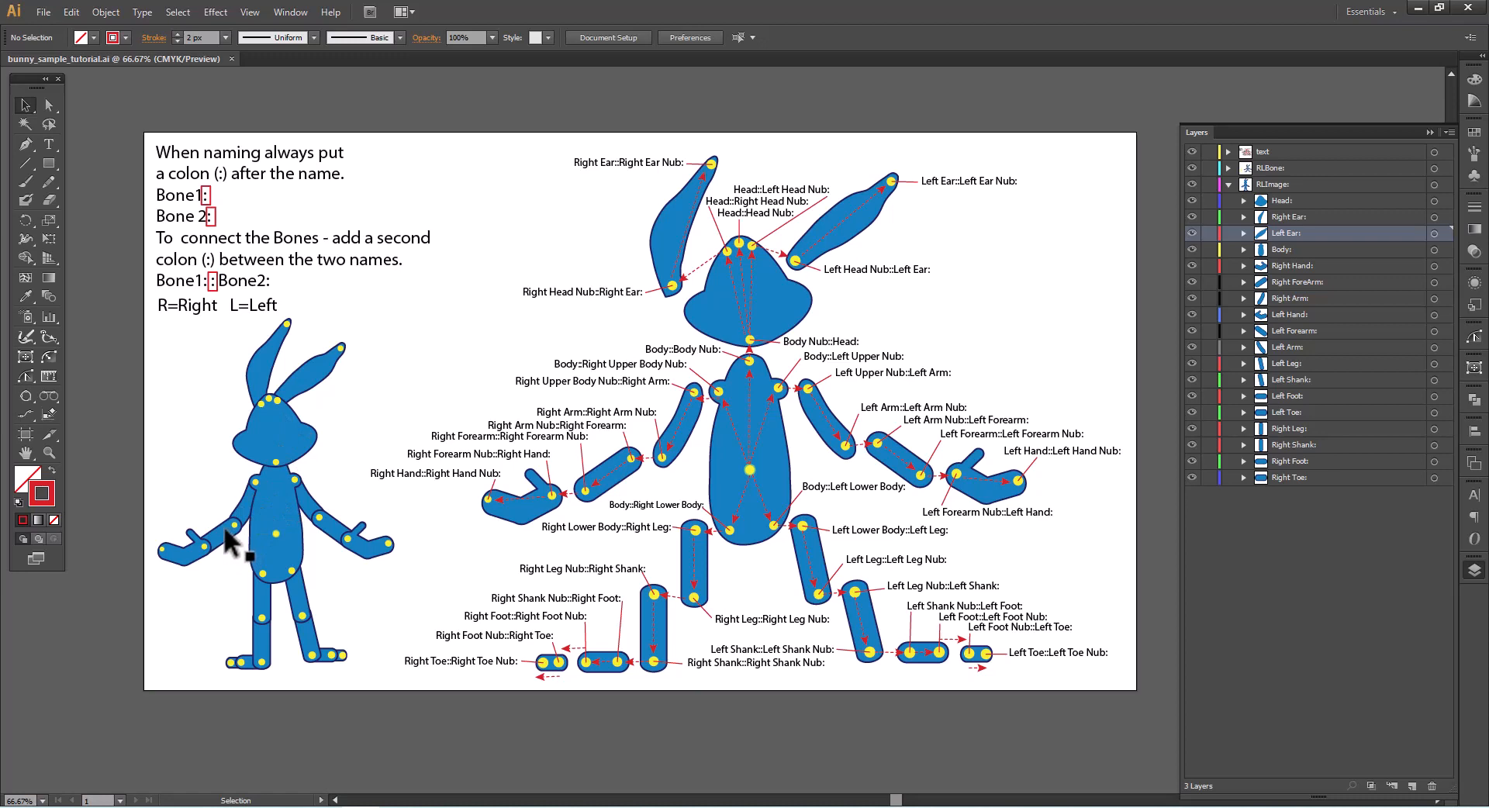
mouse_move(1303, 325)
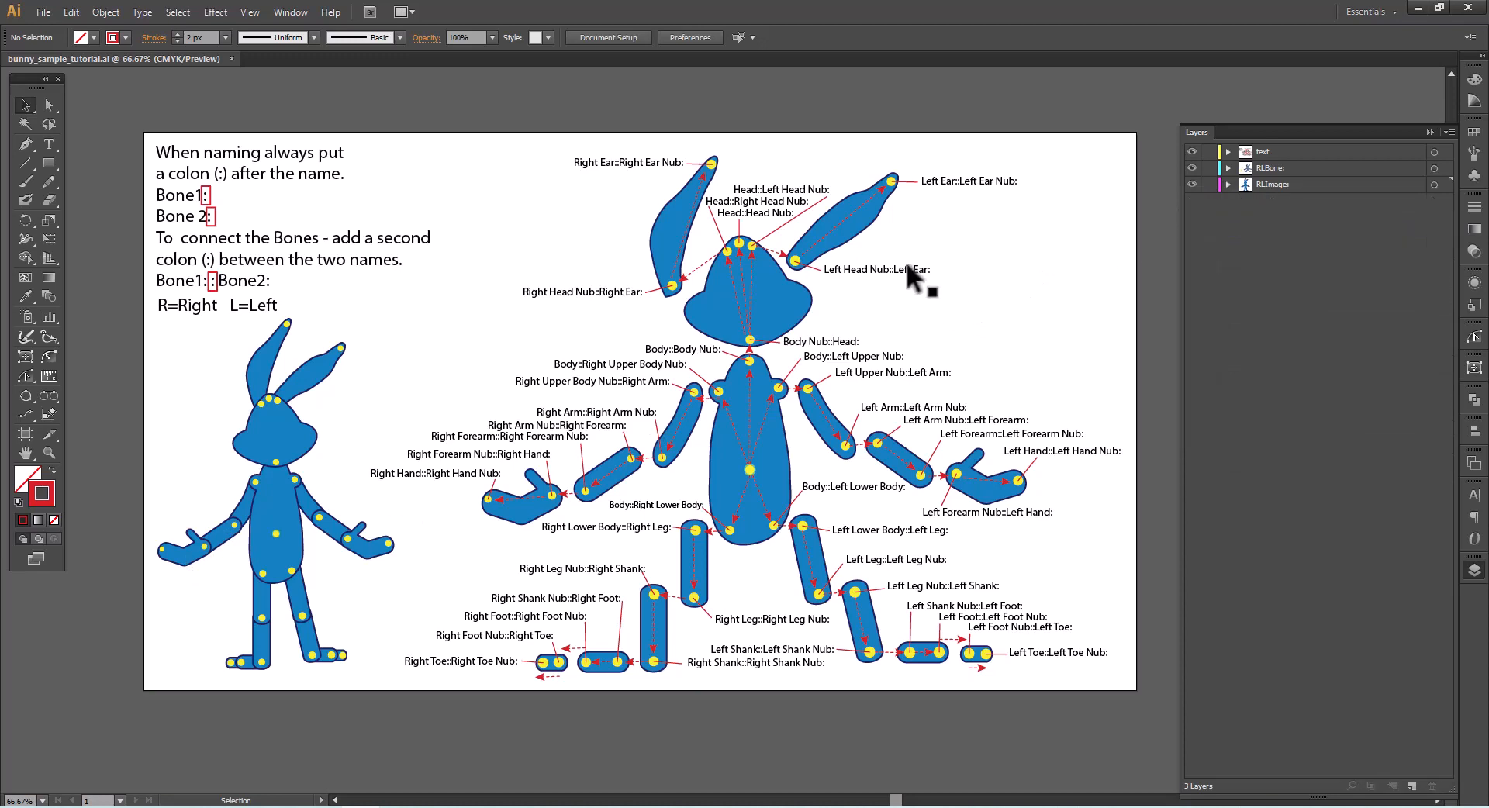
mouse_move(730, 367)
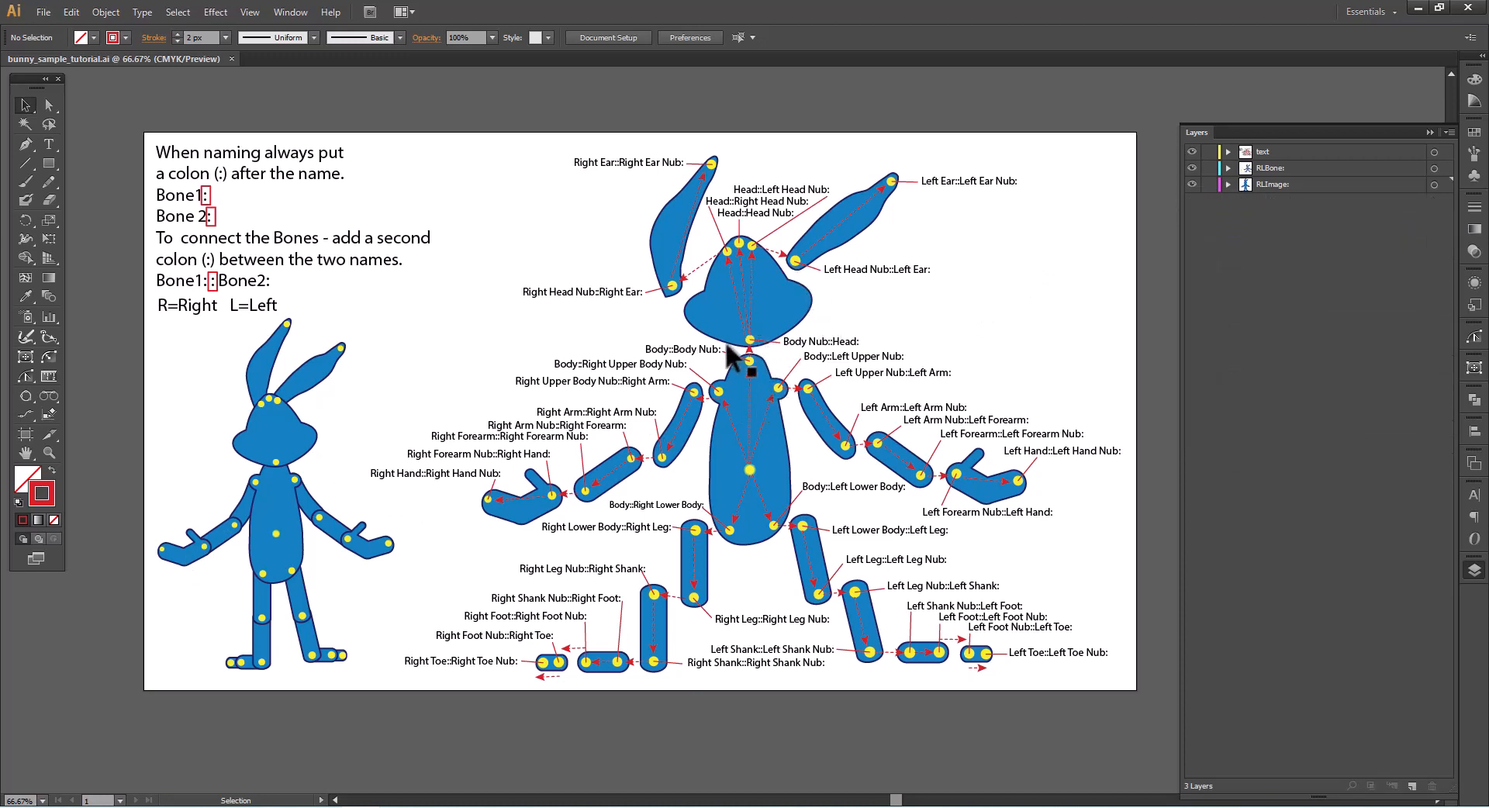
mouse_move(775, 401)
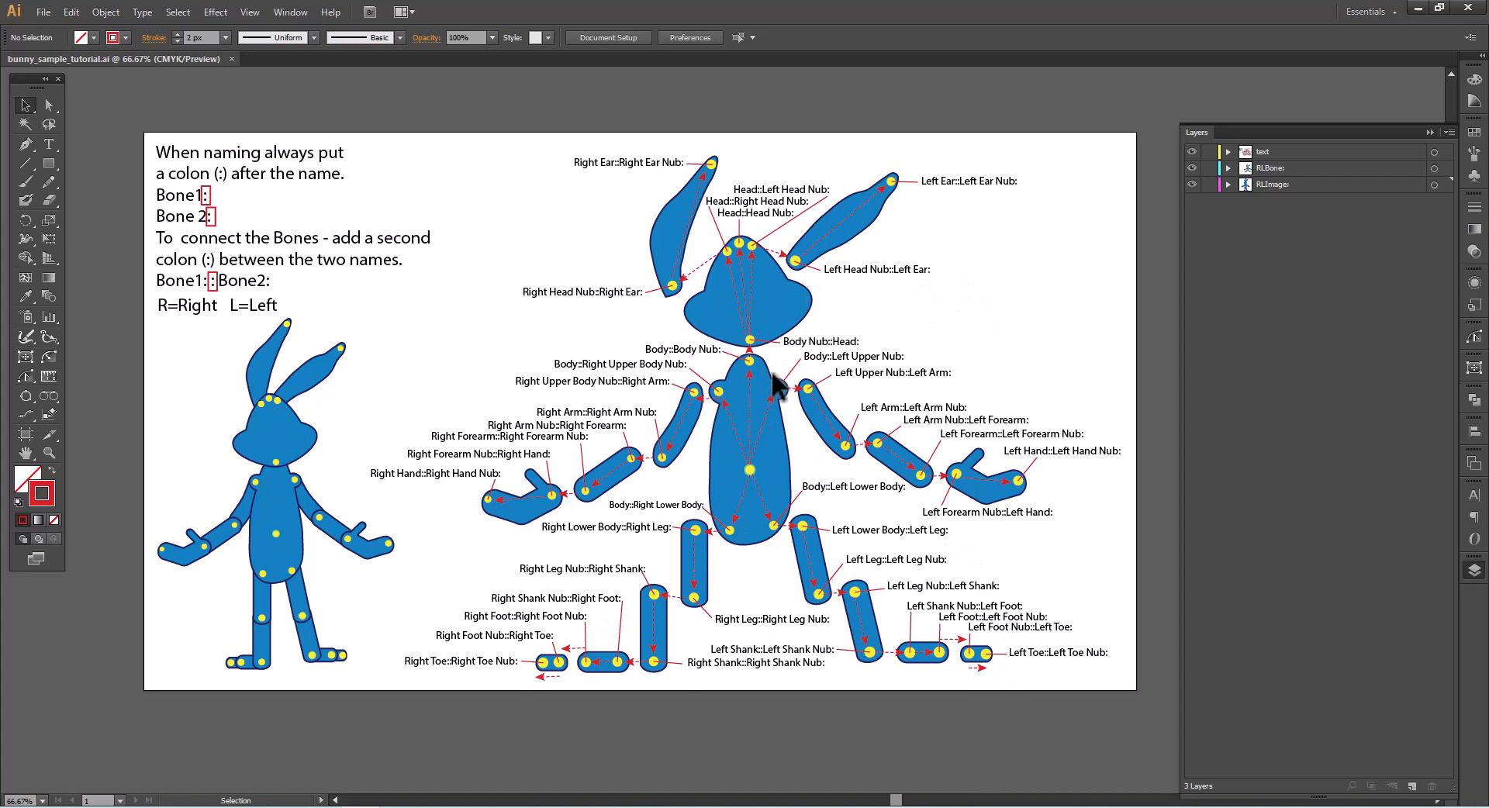
mouse_move(985, 412)
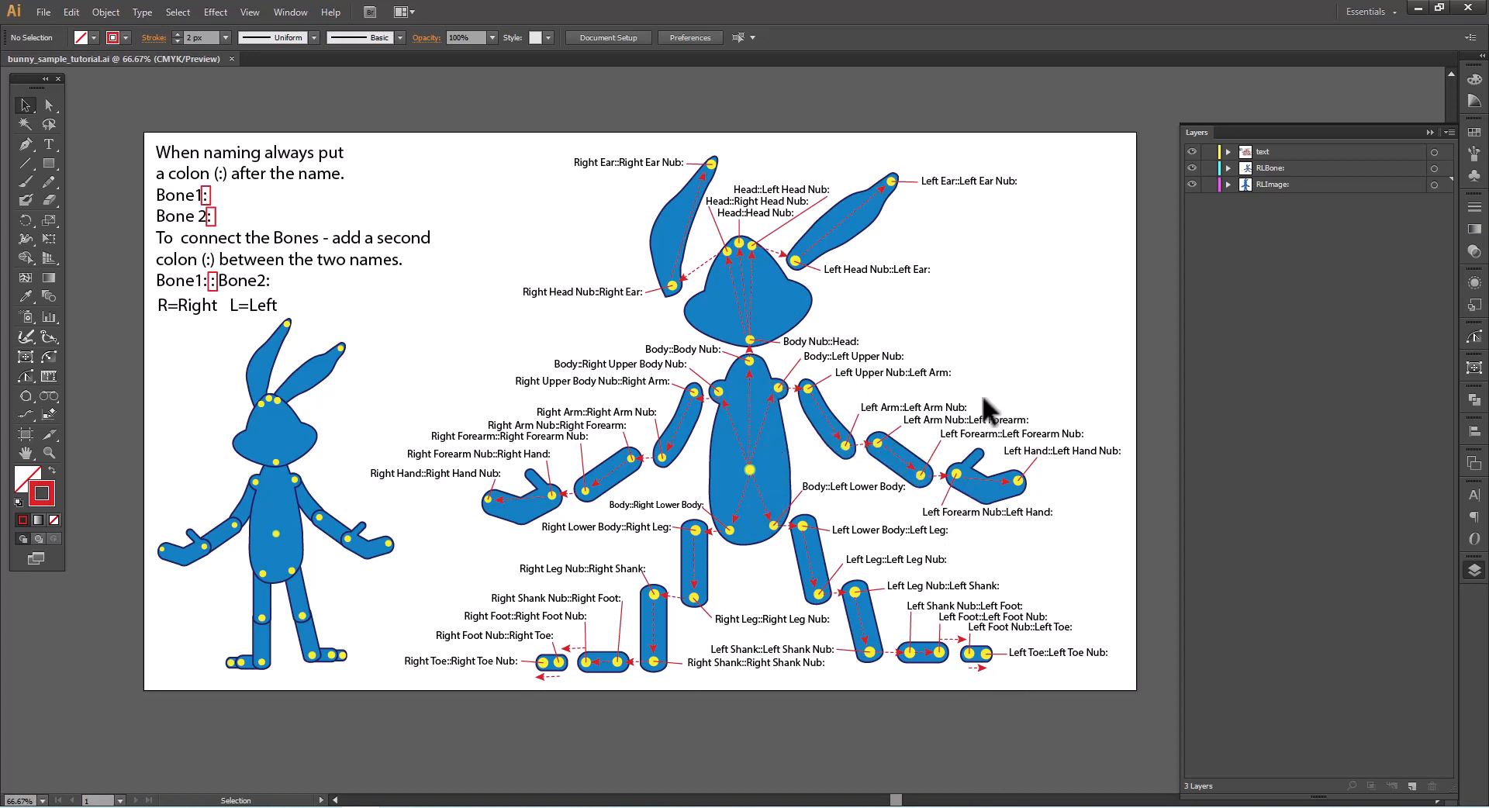
mouse_move(1071, 330)
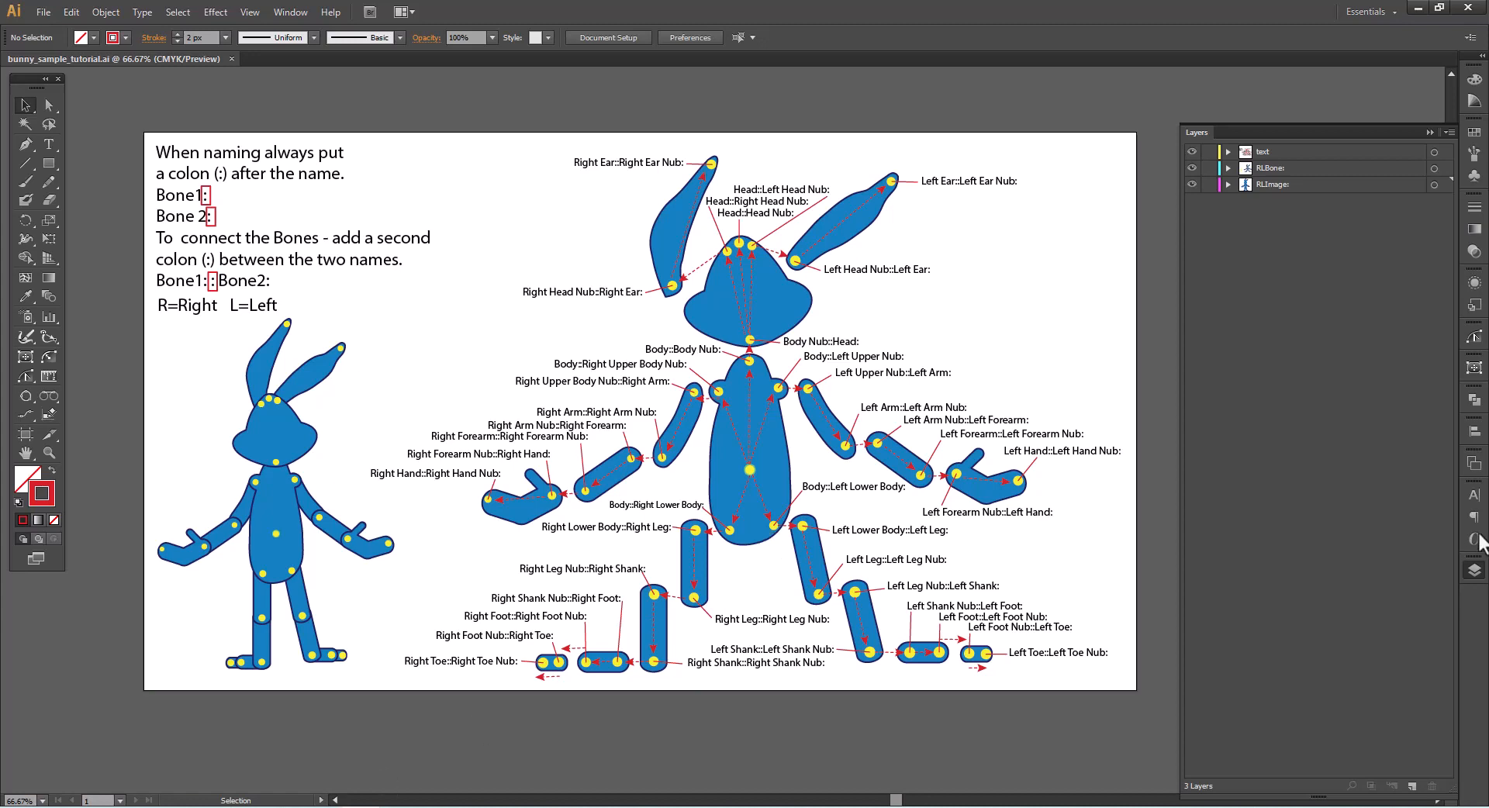
mouse_move(964, 465)
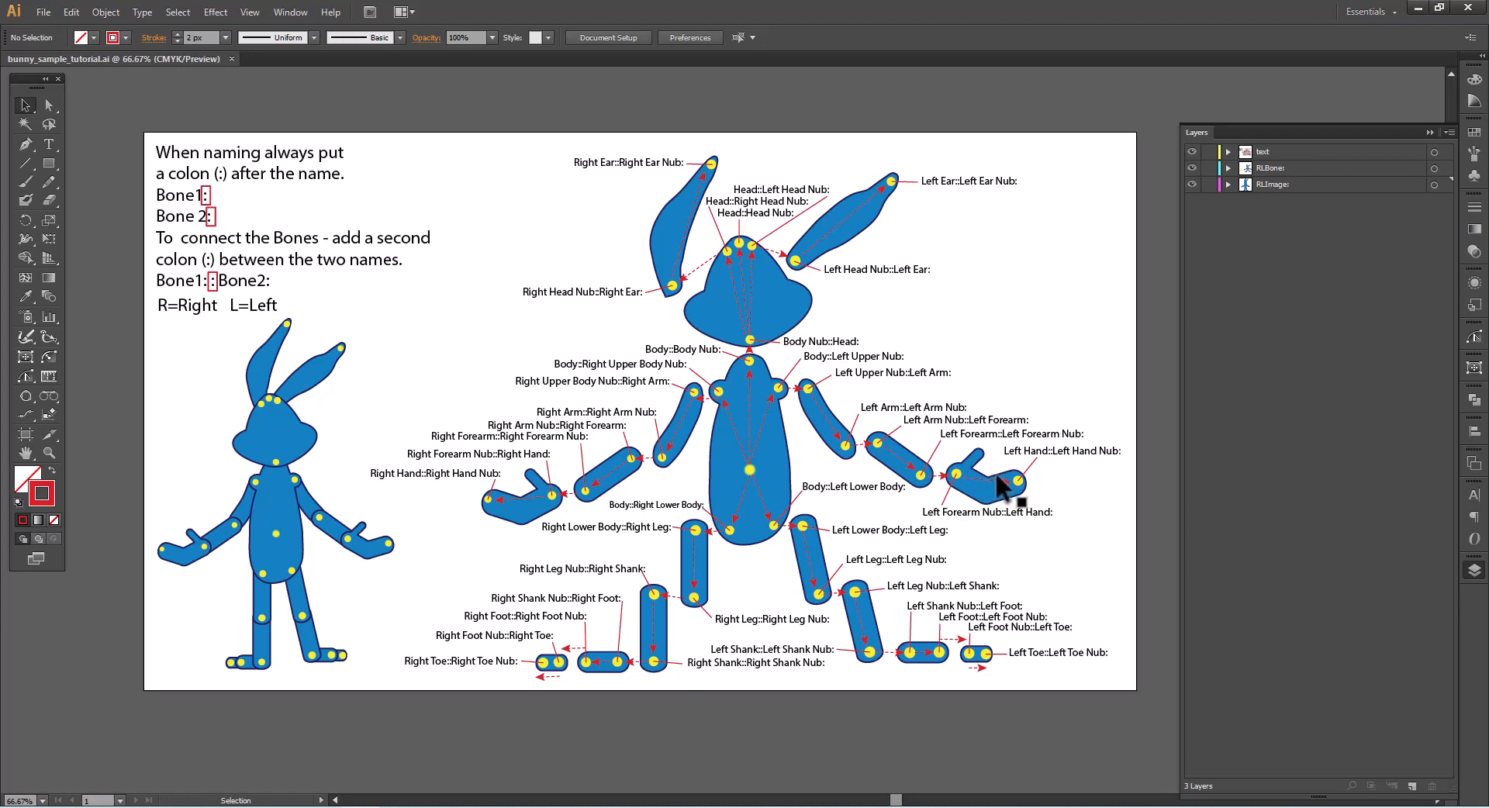
mouse_move(979, 474)
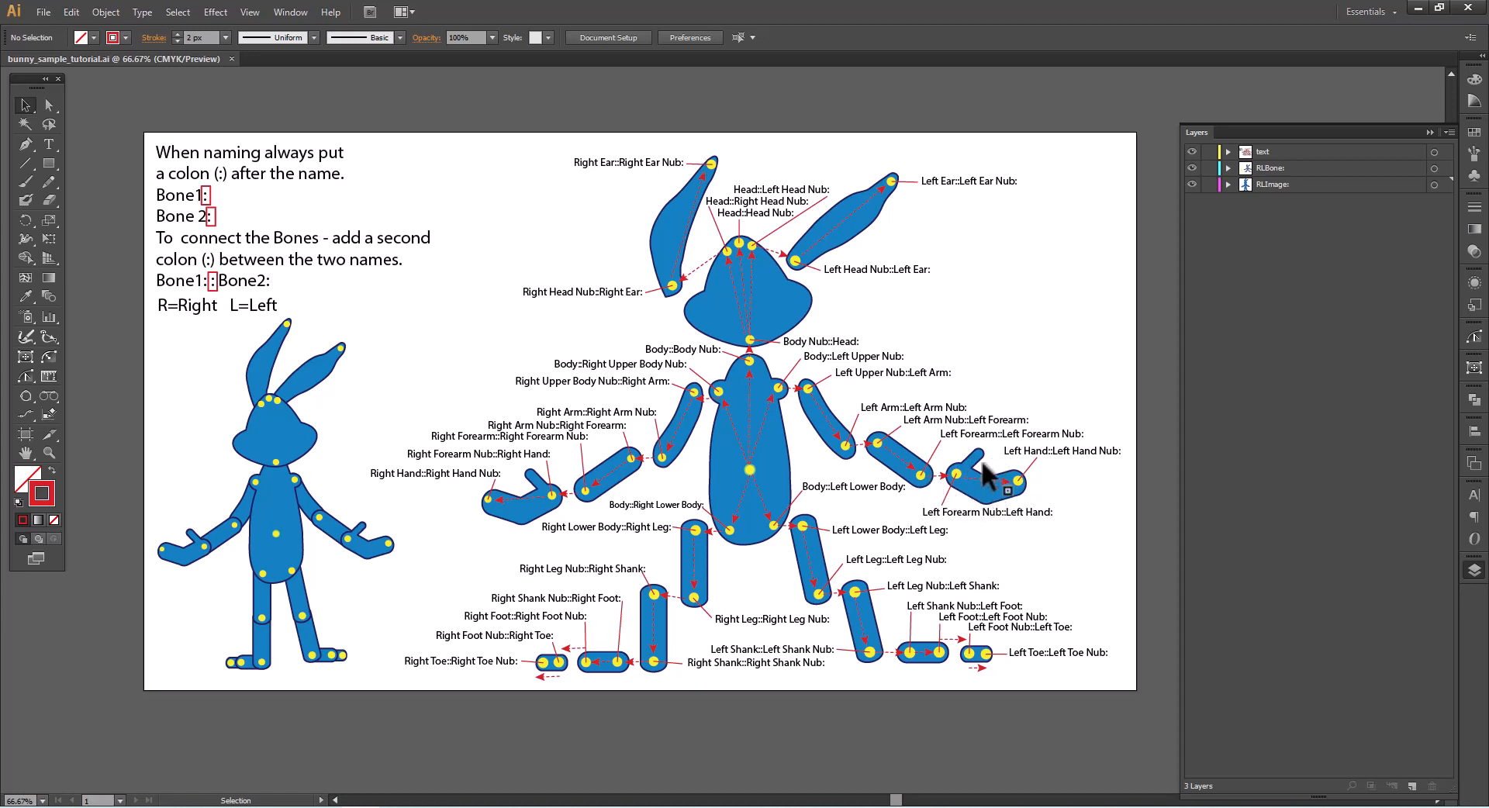
mouse_move(969, 479)
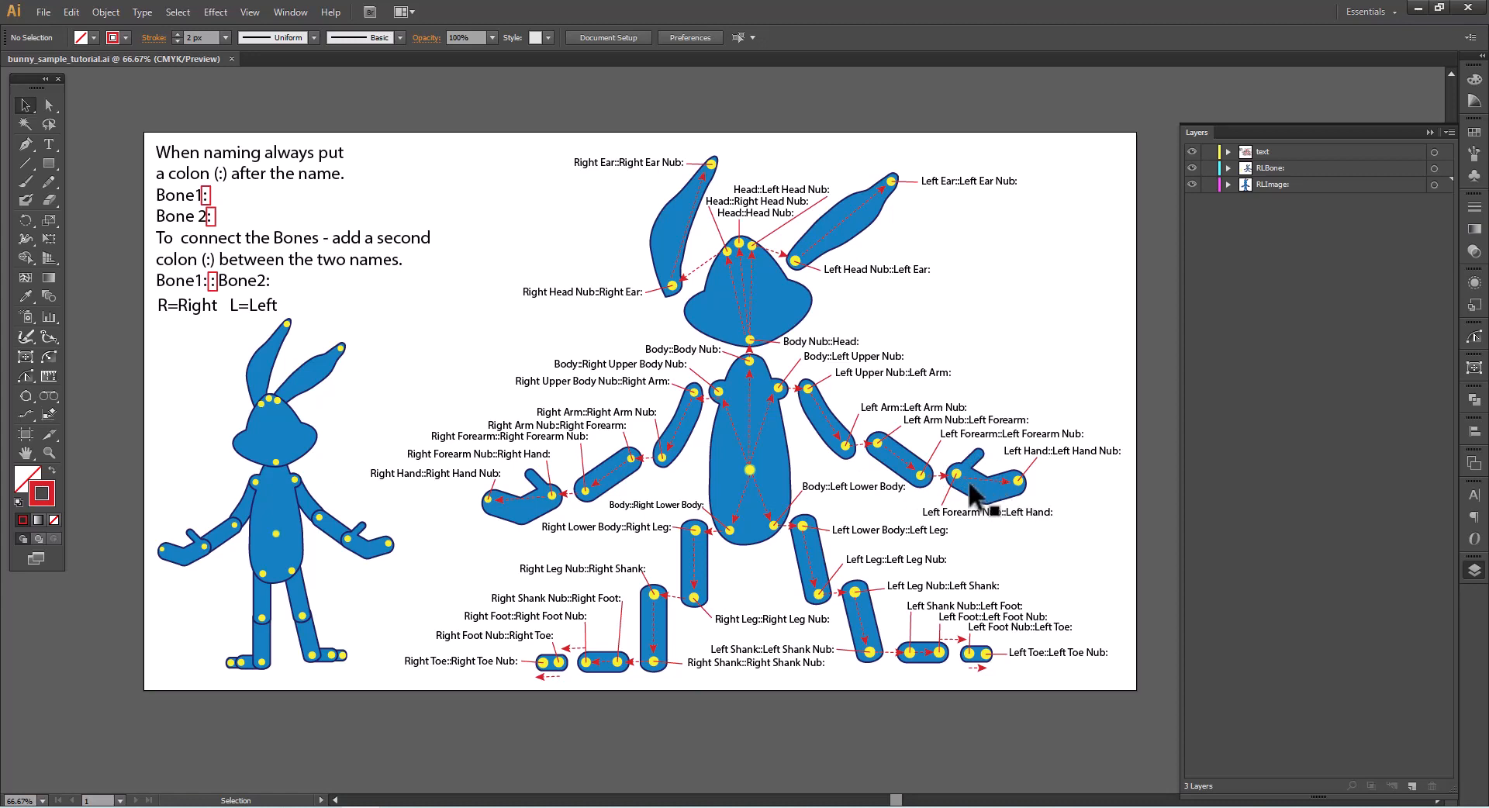
mouse_move(1052, 487)
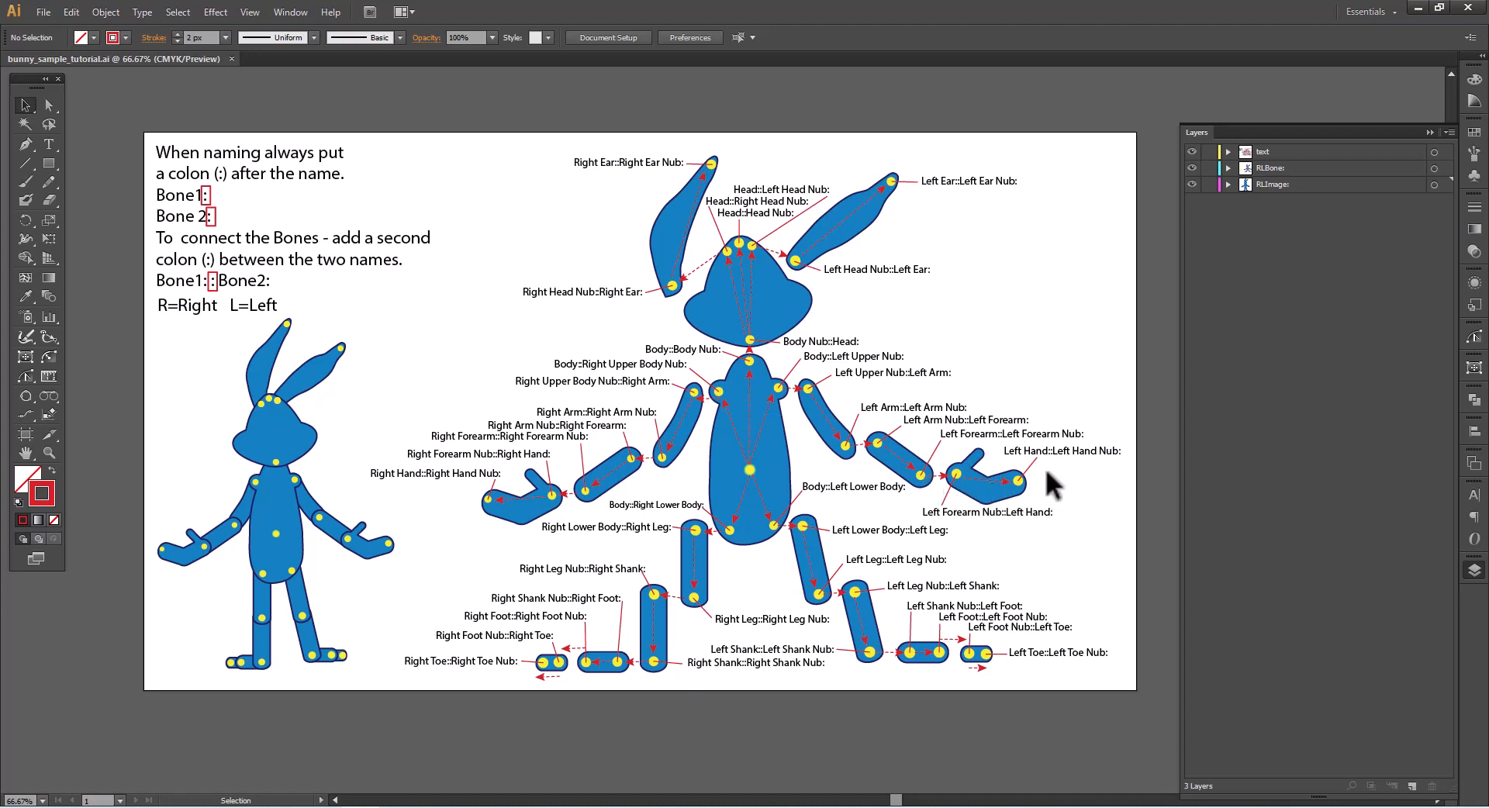
mouse_move(1075, 501)
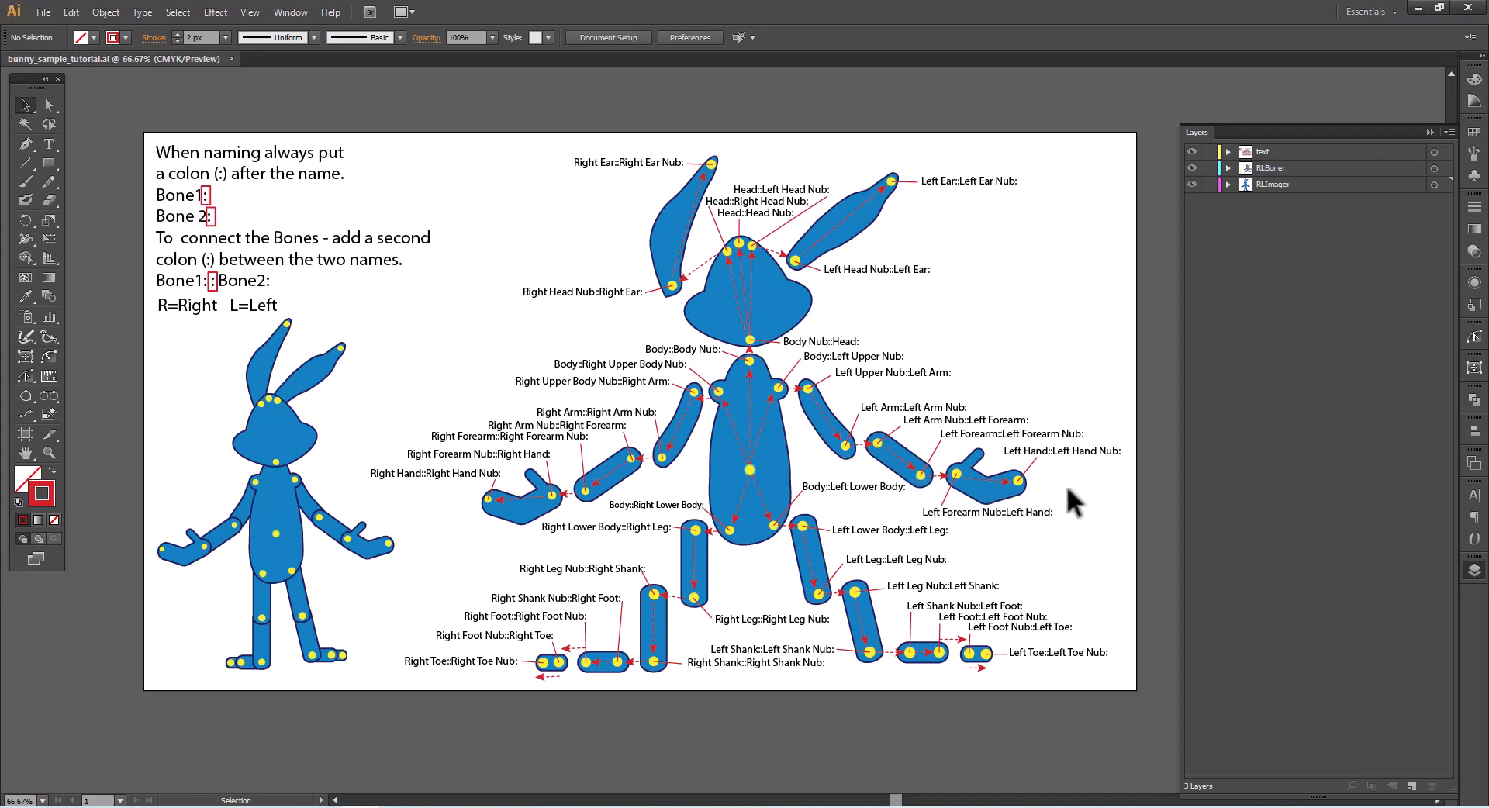
mouse_move(820, 401)
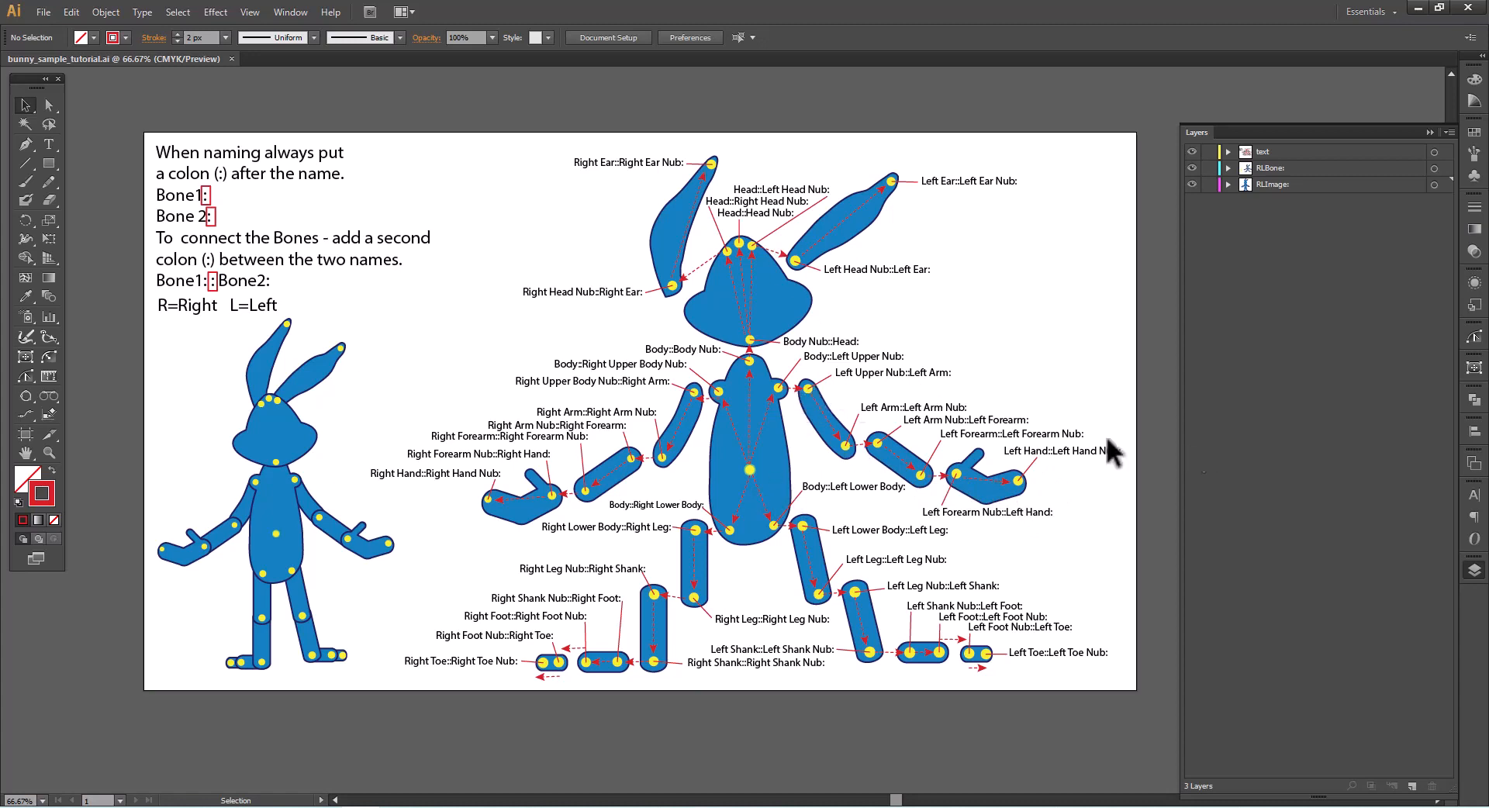
mouse_move(298, 493)
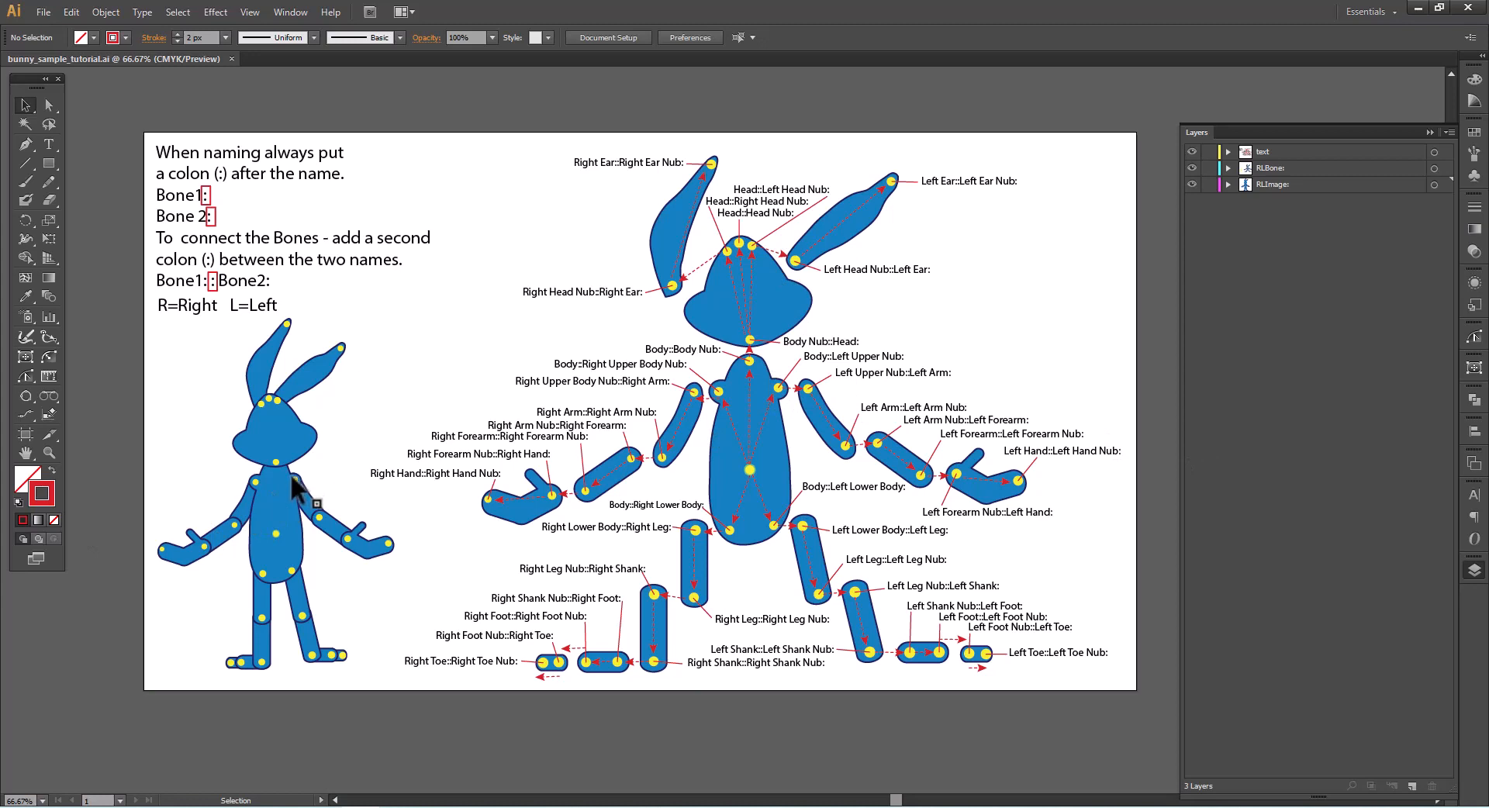
mouse_move(1100, 576)
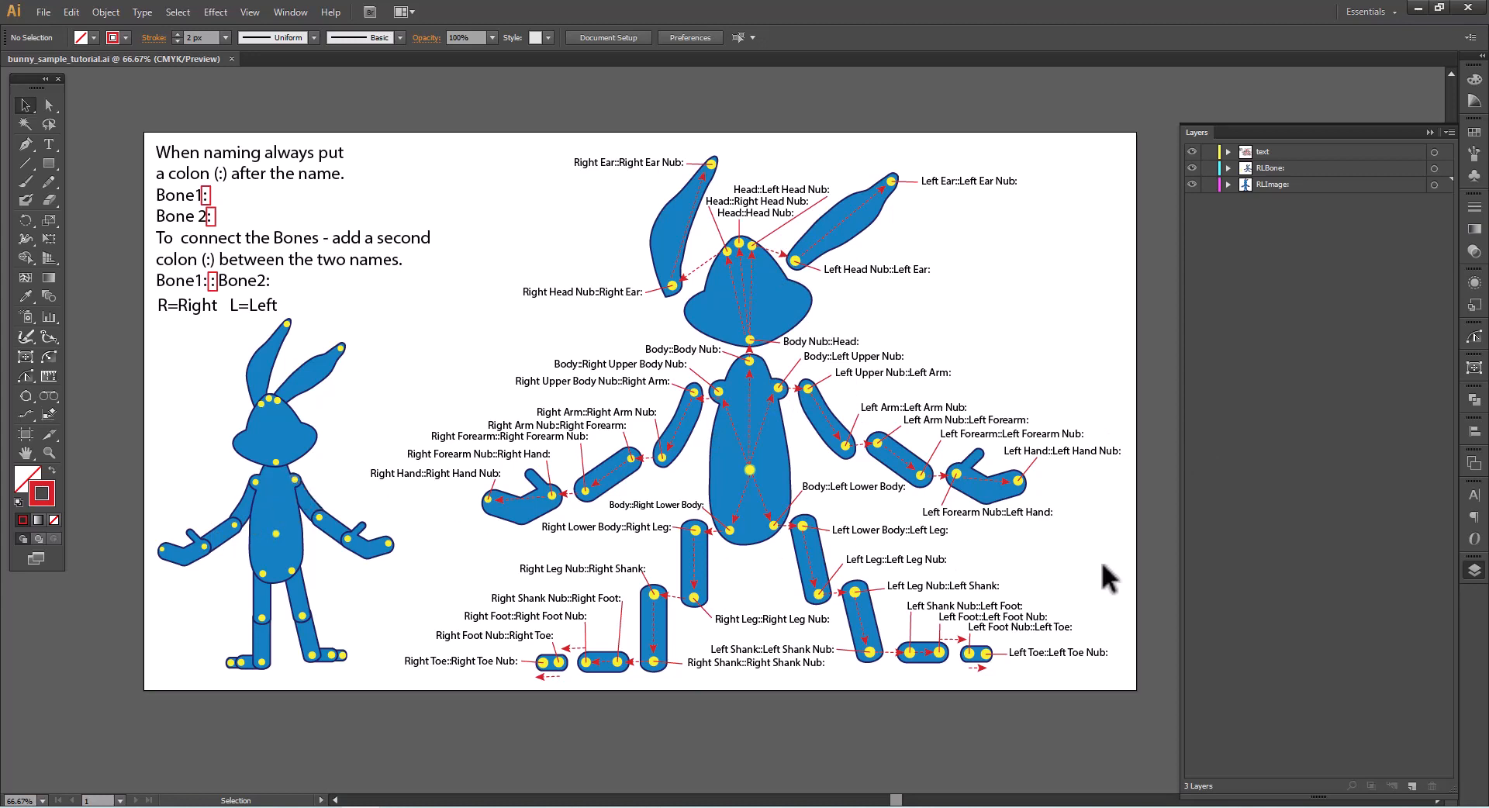